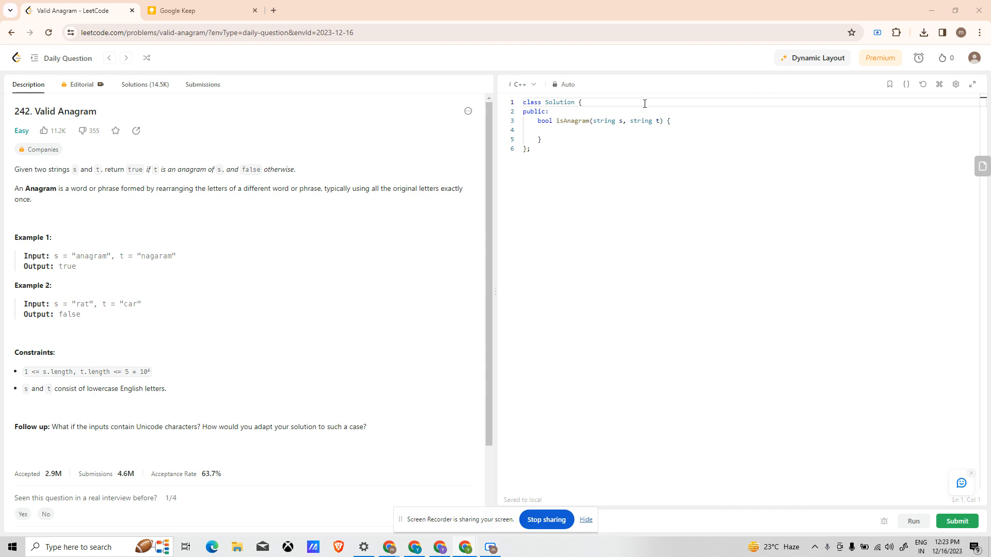
pyautogui.moveTo(2, 109)
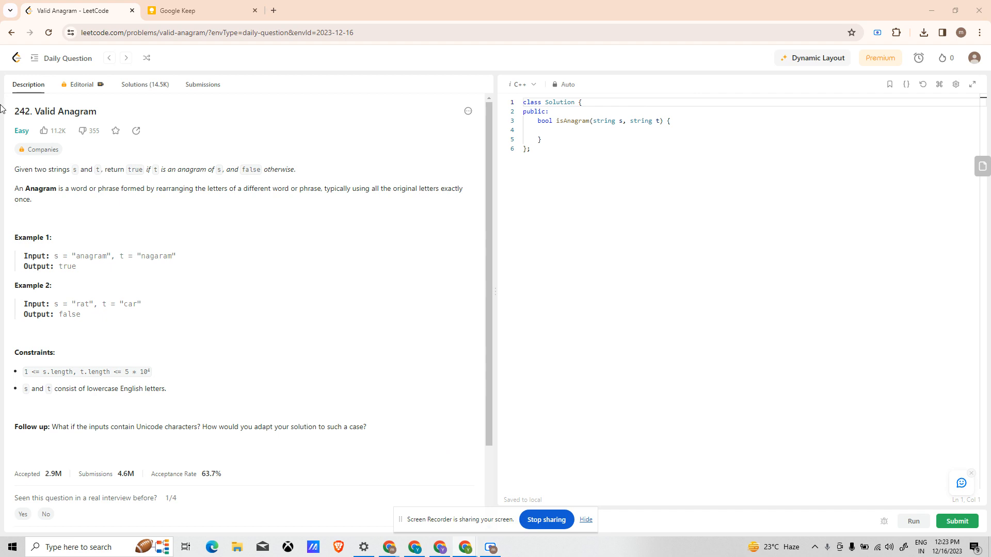
pyautogui.moveTo(15, 111)
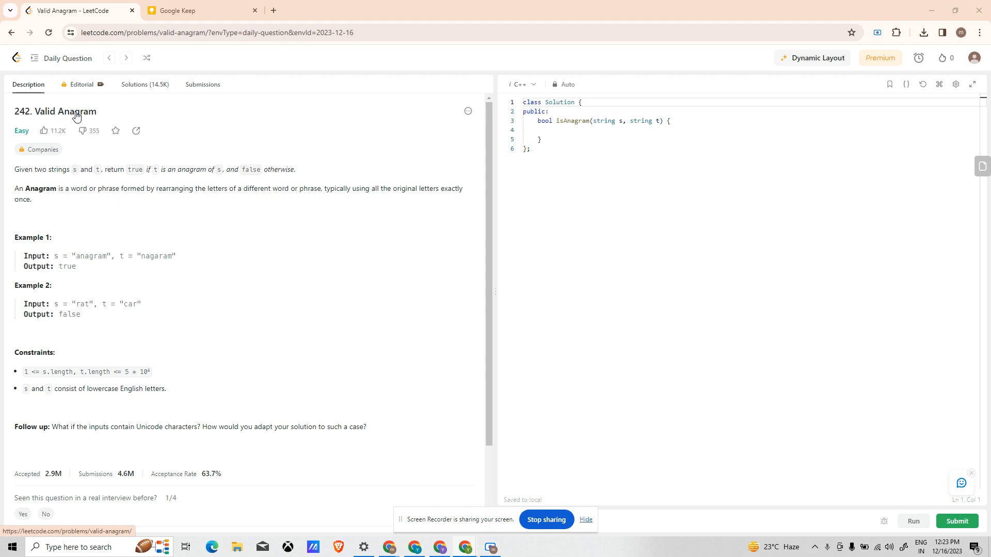
pyautogui.moveTo(10, 180)
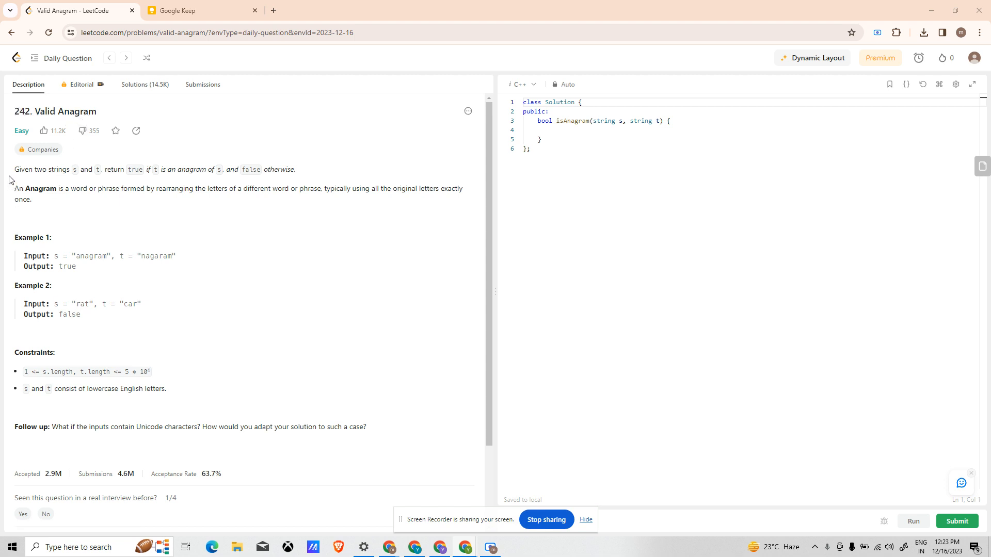
pyautogui.moveTo(89, 166)
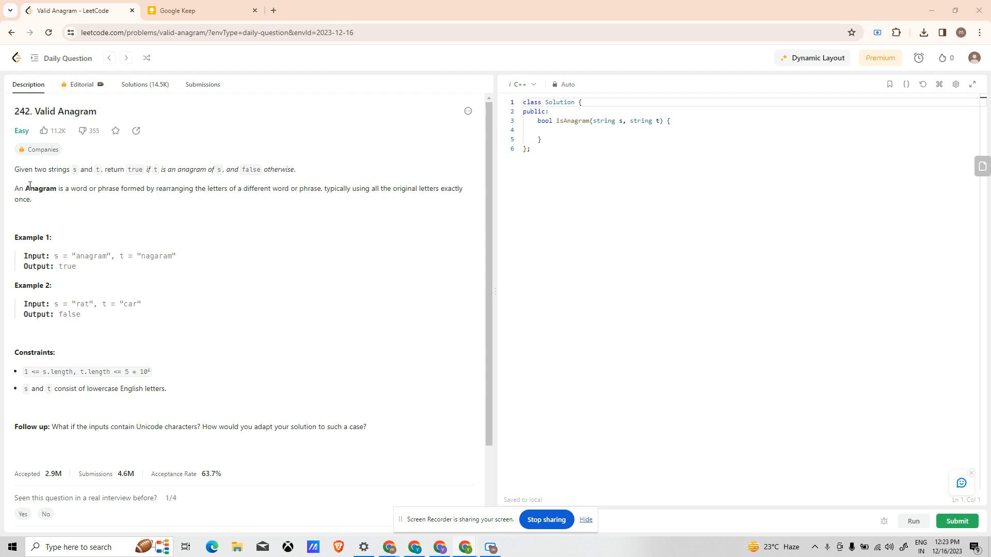
pyautogui.moveTo(9, 192)
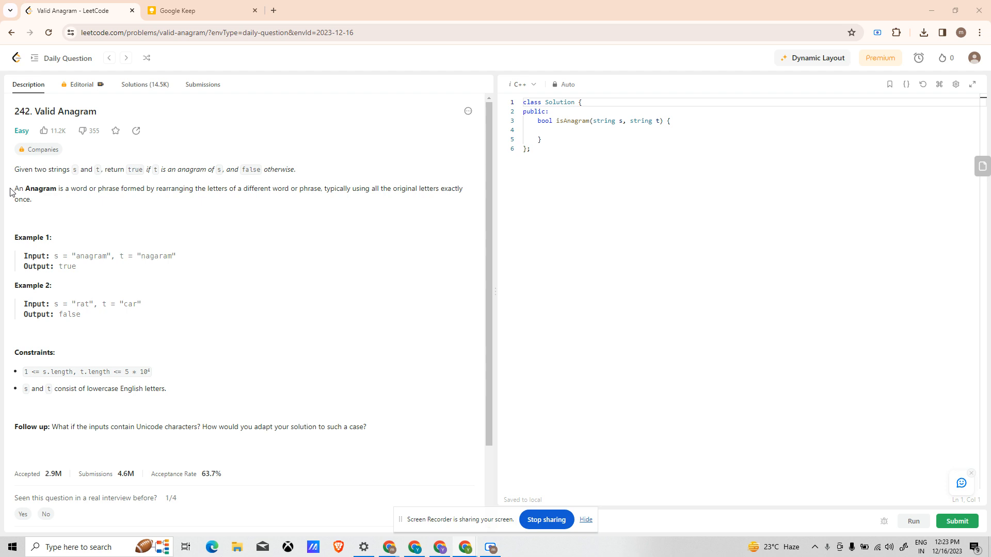
# Highlight the 'An Anagram is a word or phrase…' definition sentence in the Description
pyautogui.moveTo(14, 188); pyautogui.dragTo(32, 199)
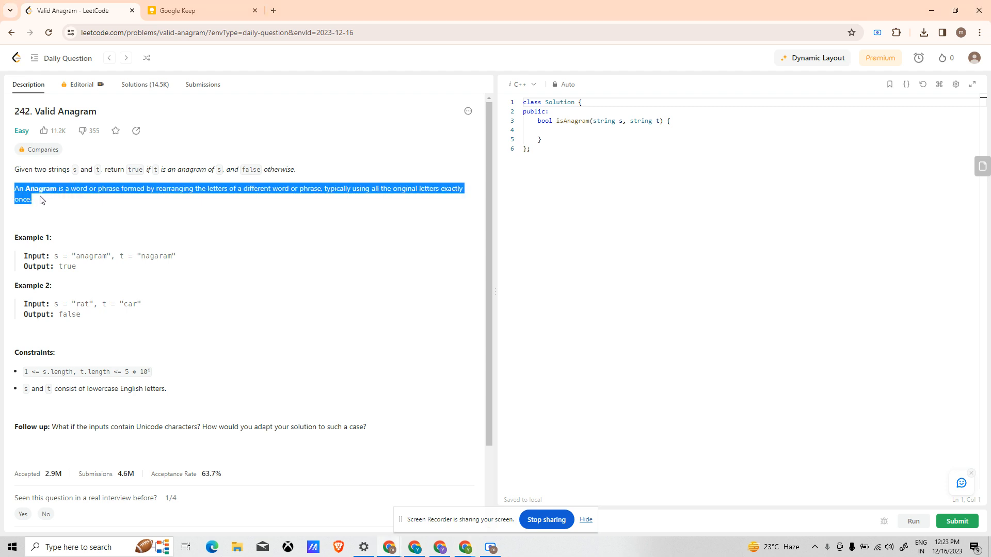
pyautogui.moveTo(96, 188)
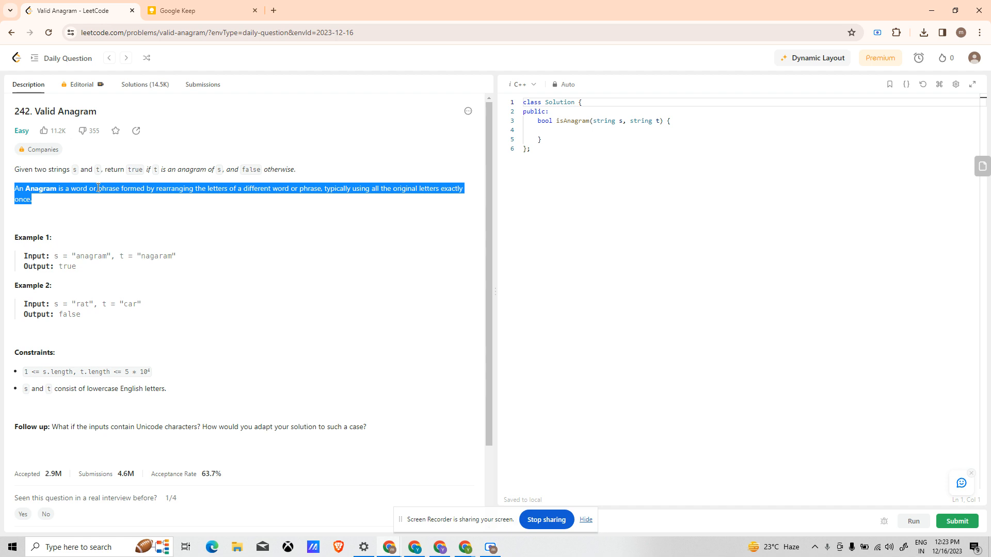
pyautogui.moveTo(99, 170)
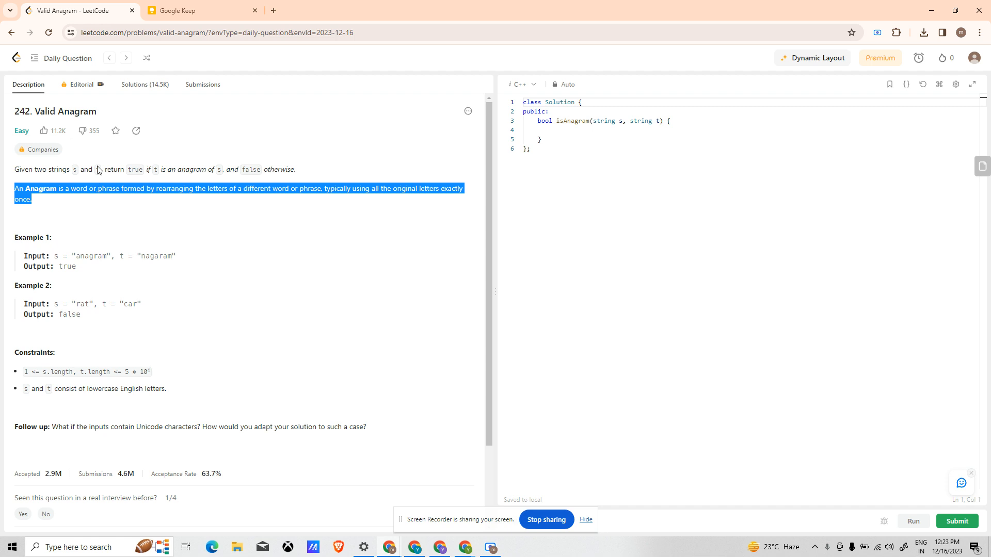
# In the Keep drawing note, handwrite an underlined 'Anagram' heading with s = "hello", t = "elhlo"
pyautogui.click(203, 11)
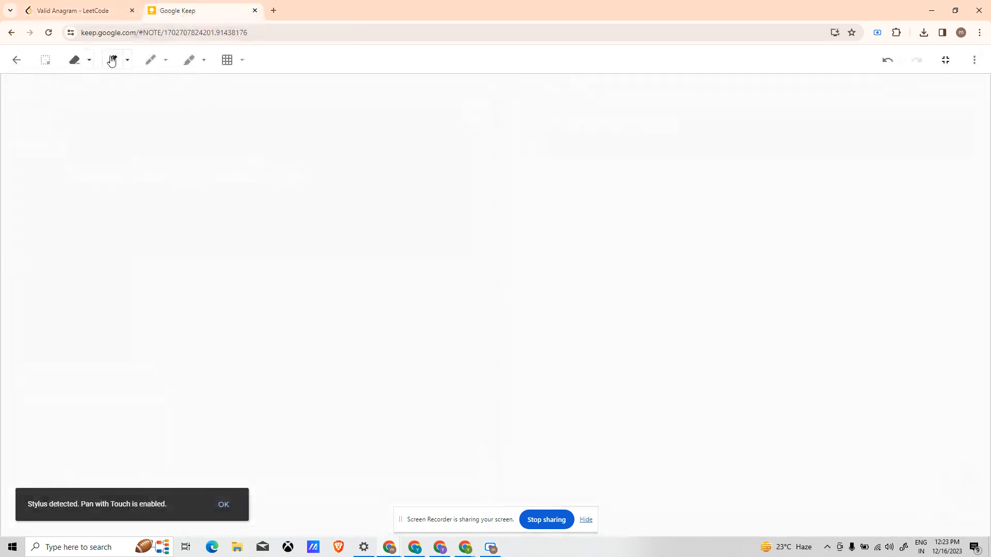
pyautogui.moveTo(206, 123); pyautogui.dragTo(270, 117)
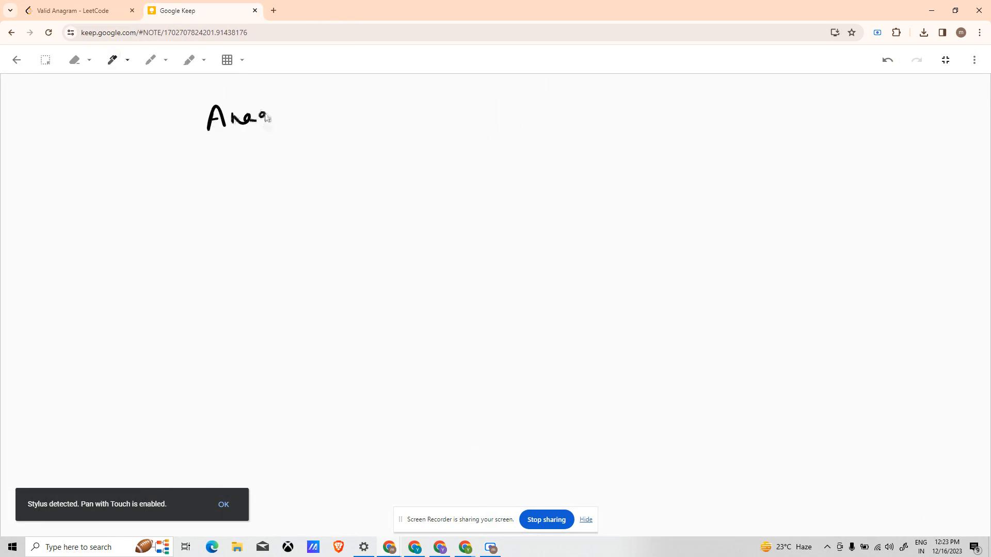
pyautogui.moveTo(259, 117); pyautogui.dragTo(307, 117)
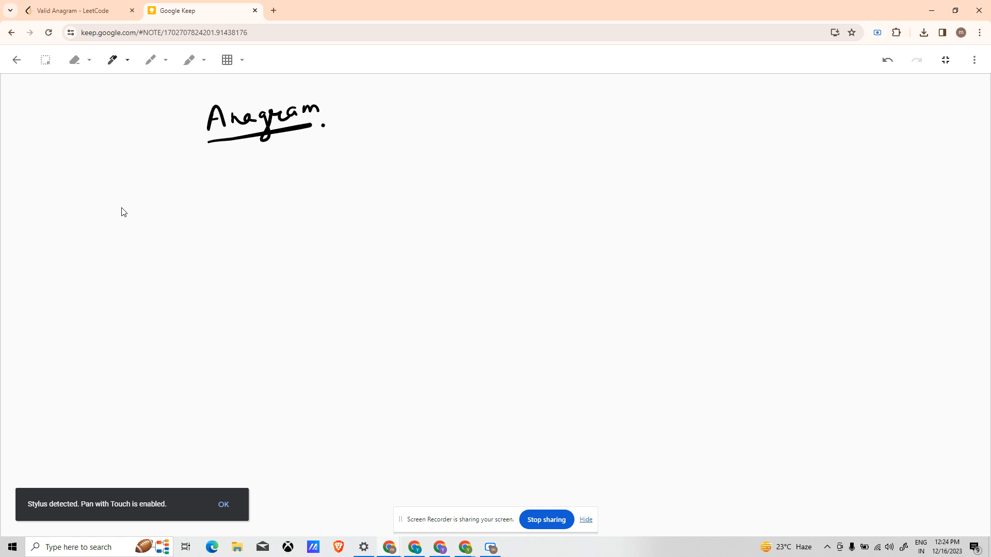
pyautogui.moveTo(129, 189); pyautogui.dragTo(120, 218)
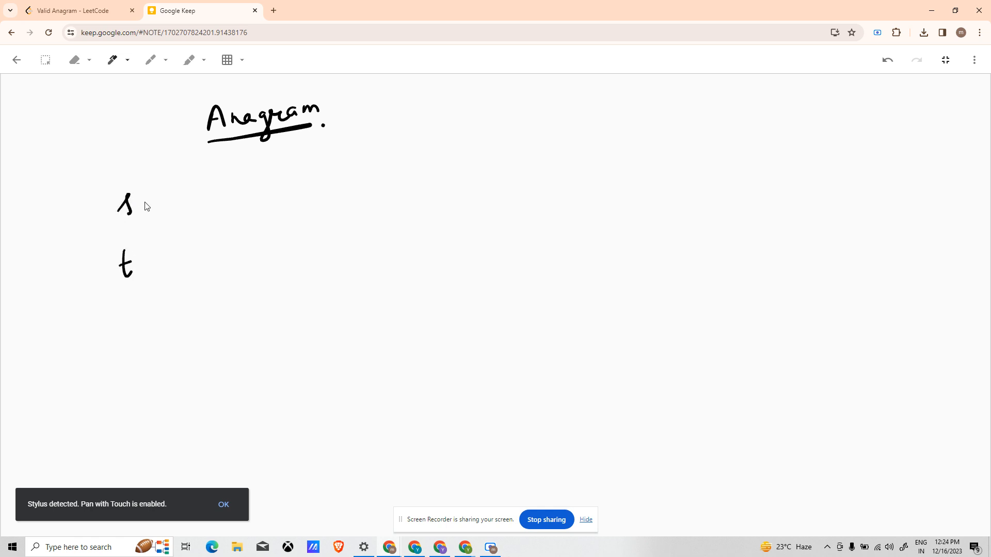
pyautogui.moveTo(143, 203); pyautogui.dragTo(171, 186)
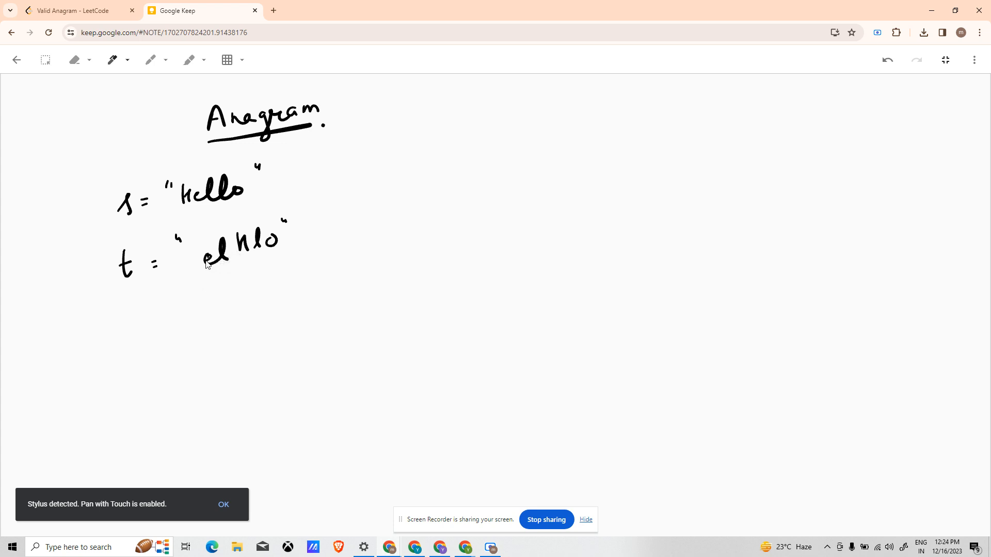
pyautogui.moveTo(386, 202)
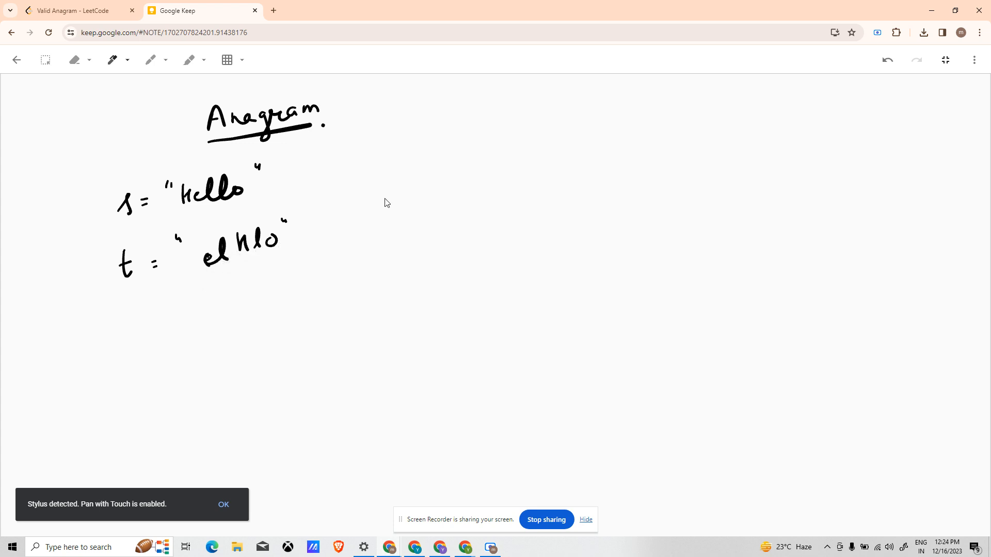
pyautogui.moveTo(304, 177)
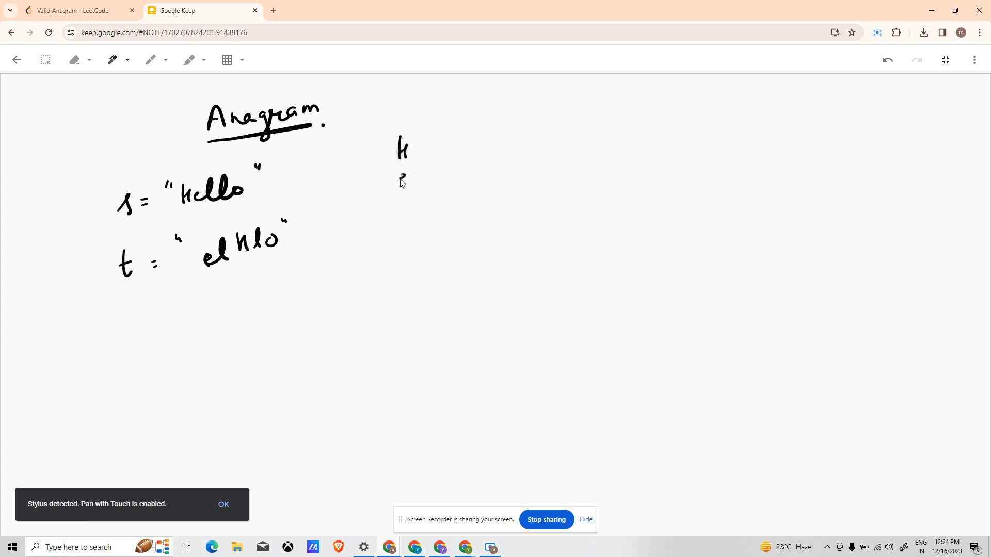
# Tally letter counts for both strings (h:1, e:1, l:2, o:1), briefly rechecking the problem tab
pyautogui.moveTo(400, 164); pyautogui.dragTo(401, 259)
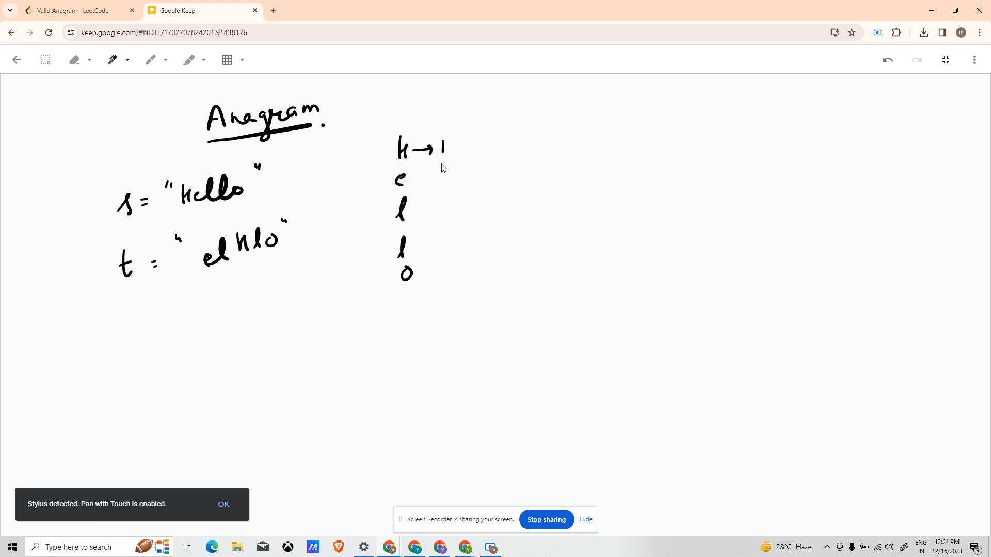
pyautogui.moveTo(411, 180); pyautogui.dragTo(442, 177)
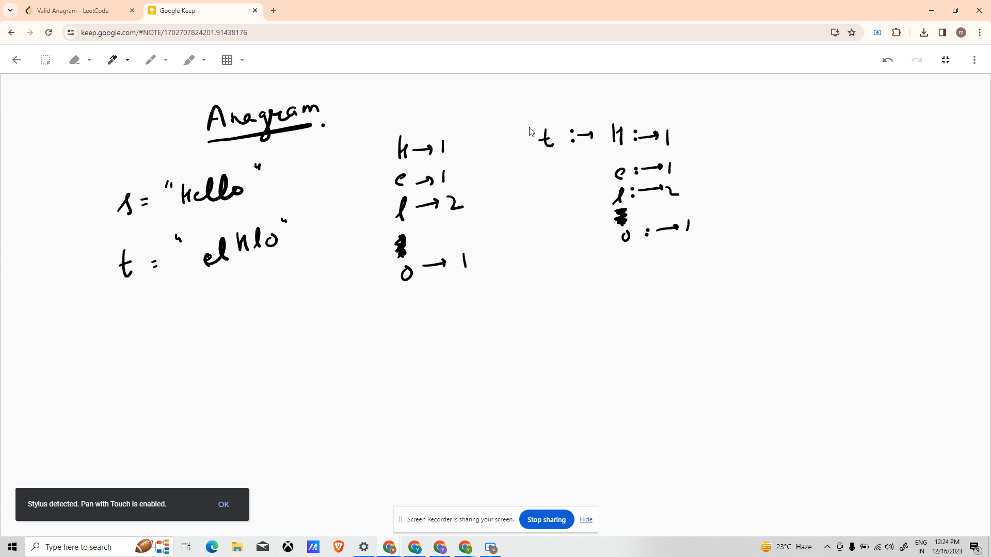
pyautogui.moveTo(479, 150)
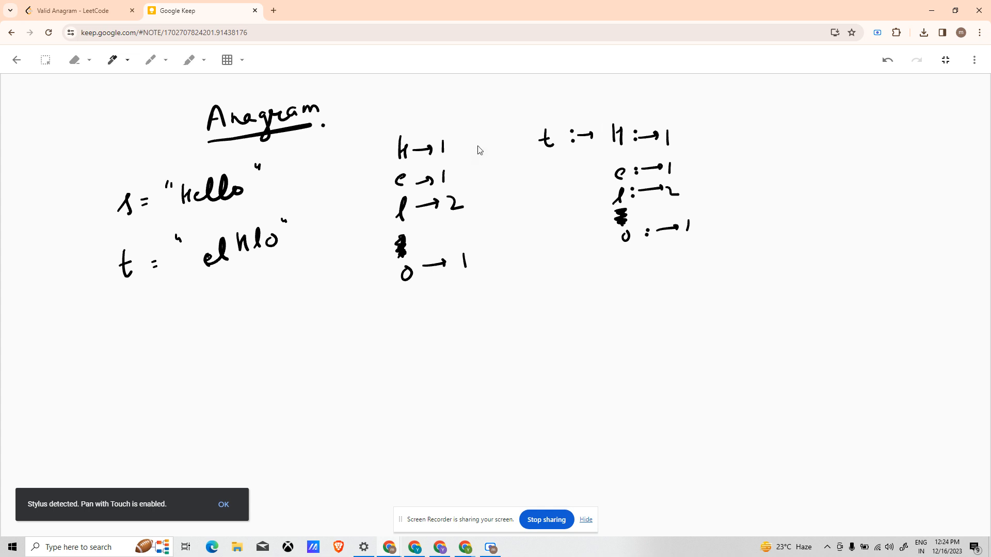
pyautogui.moveTo(481, 156)
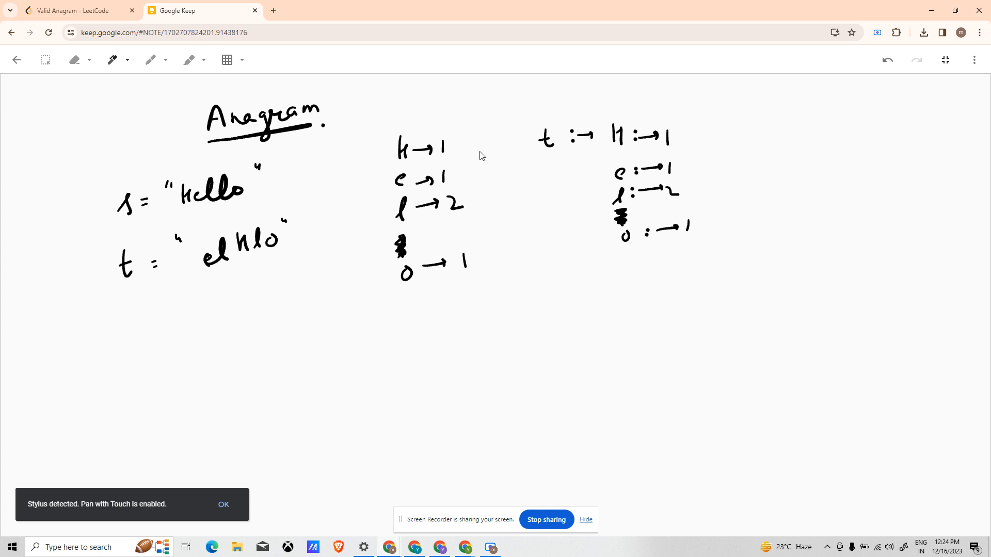
pyautogui.moveTo(430, 210)
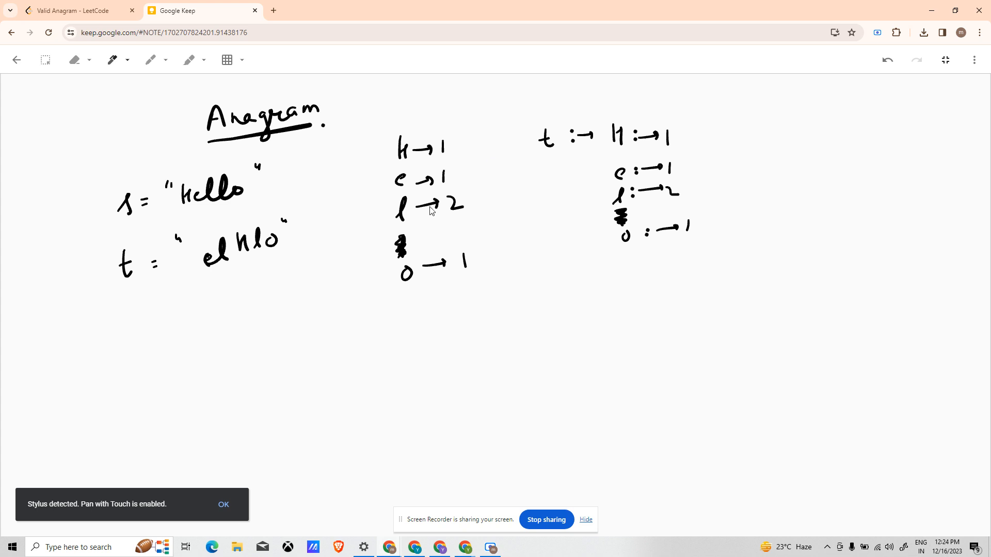
pyautogui.moveTo(461, 315)
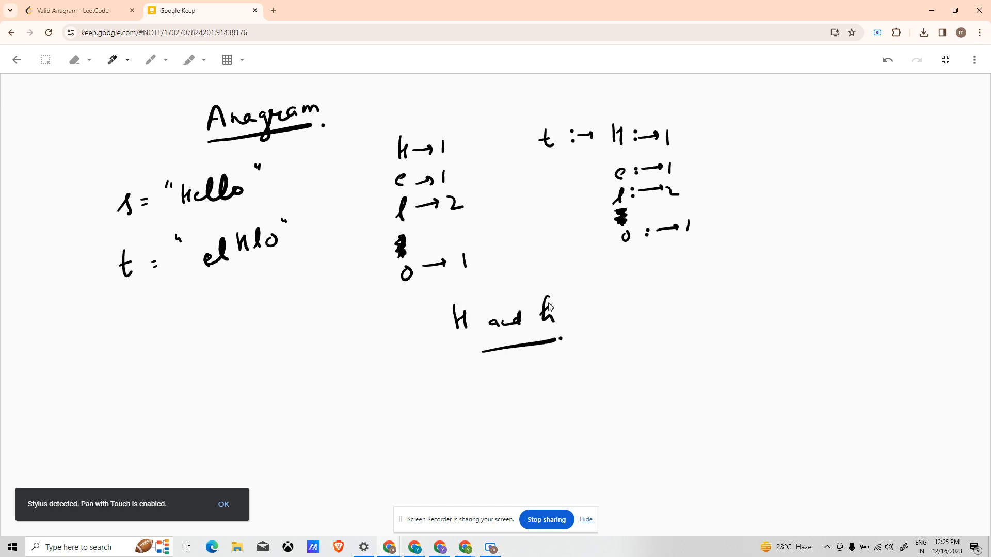
pyautogui.moveTo(557, 309)
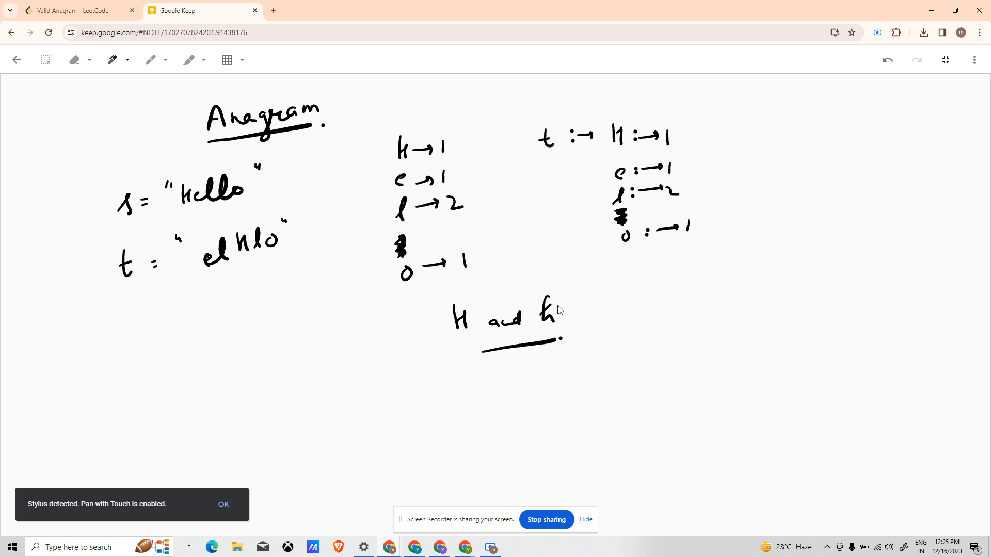
pyautogui.moveTo(535, 326)
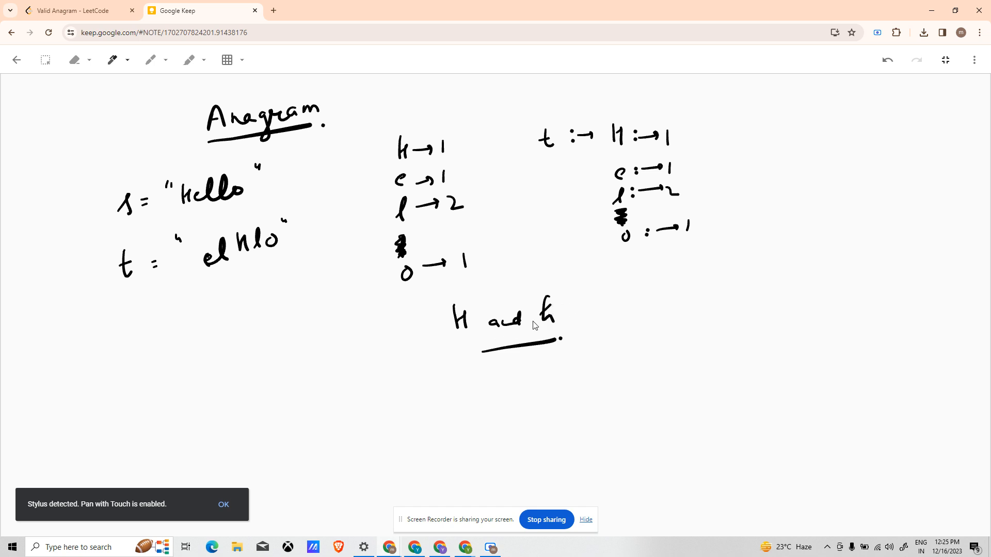
pyautogui.moveTo(528, 331)
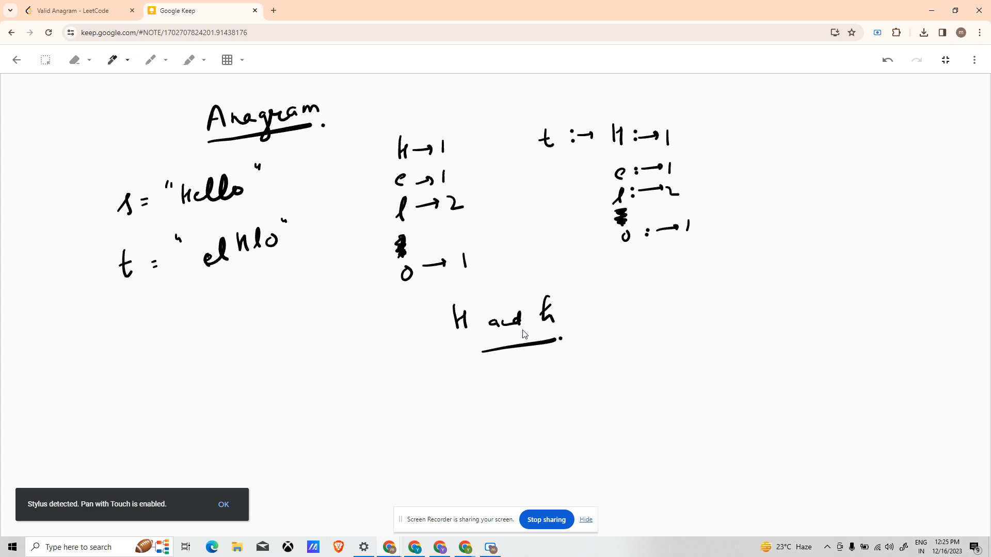
pyautogui.moveTo(527, 334)
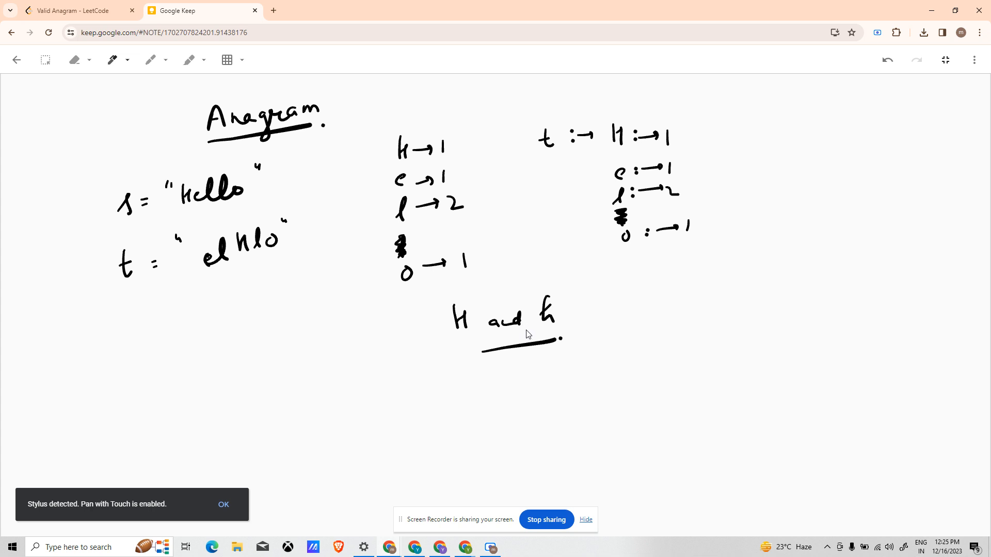
pyautogui.moveTo(390, 390)
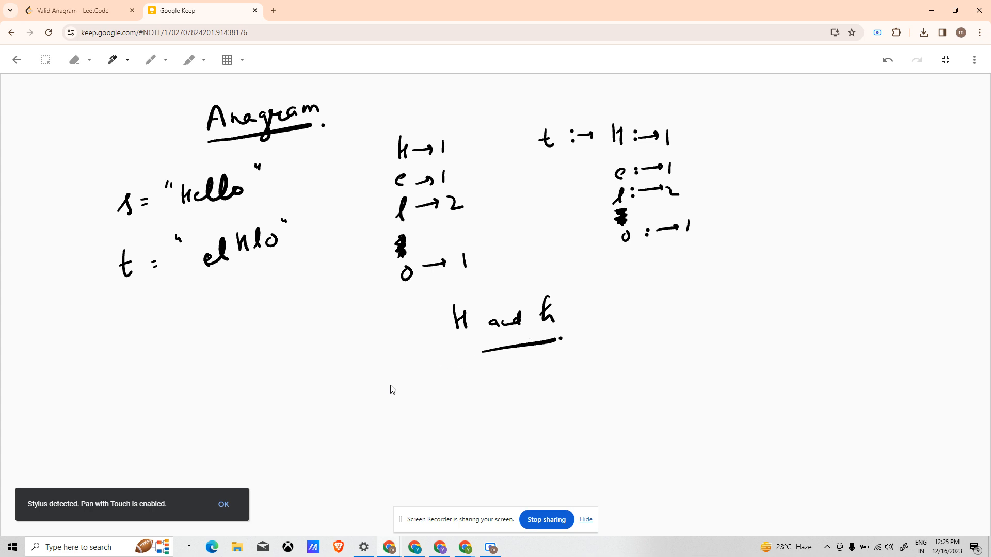
pyautogui.moveTo(288, 403)
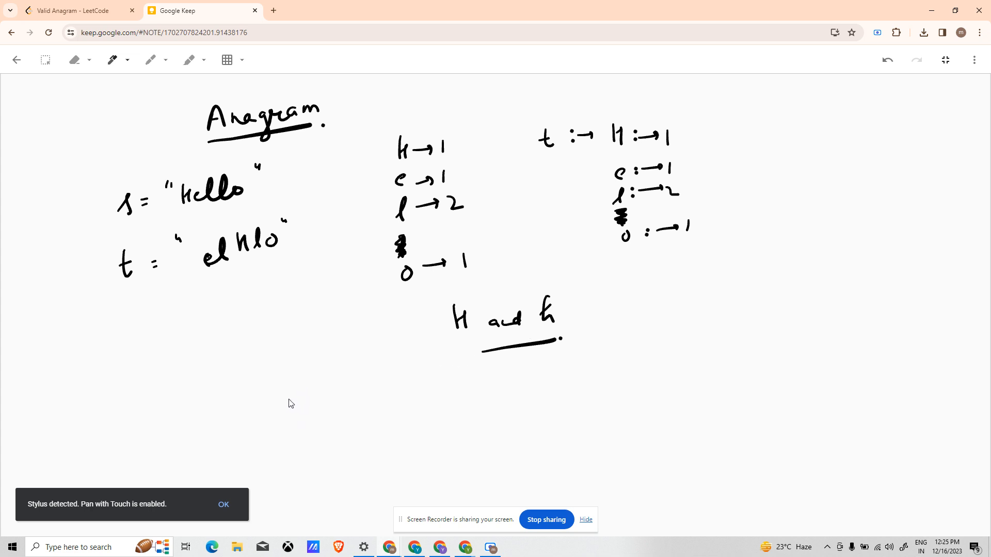
pyautogui.moveTo(318, 340)
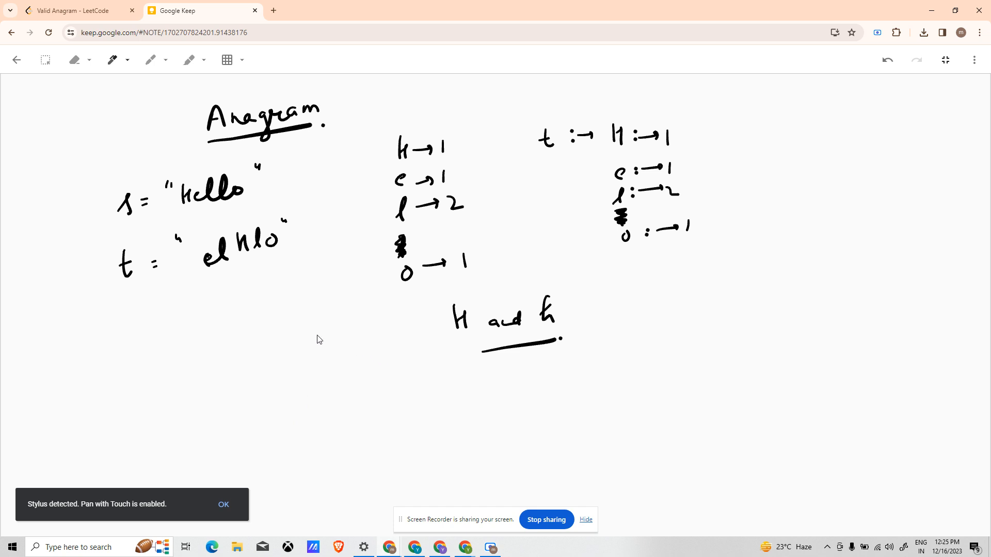
pyautogui.click(76, 11)
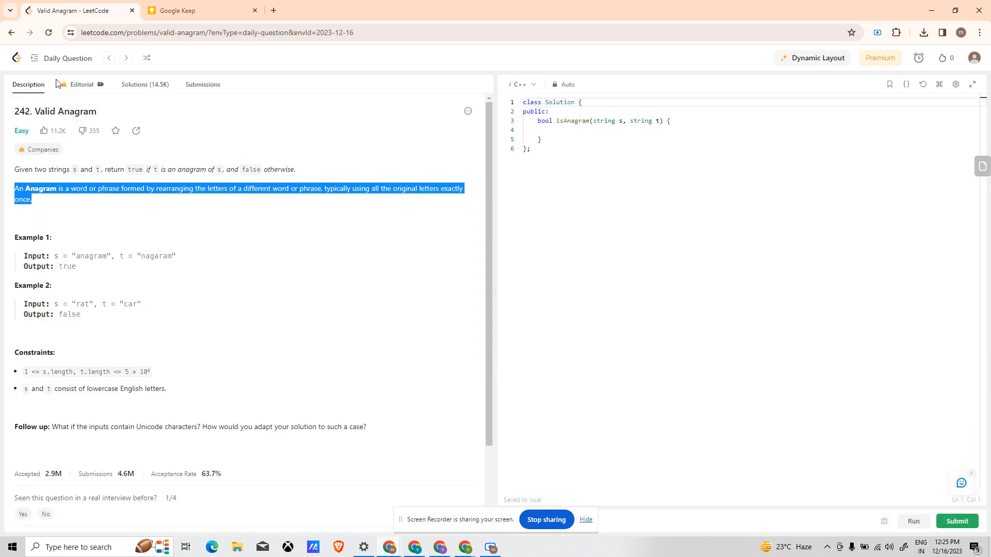
pyautogui.click(180, 10)
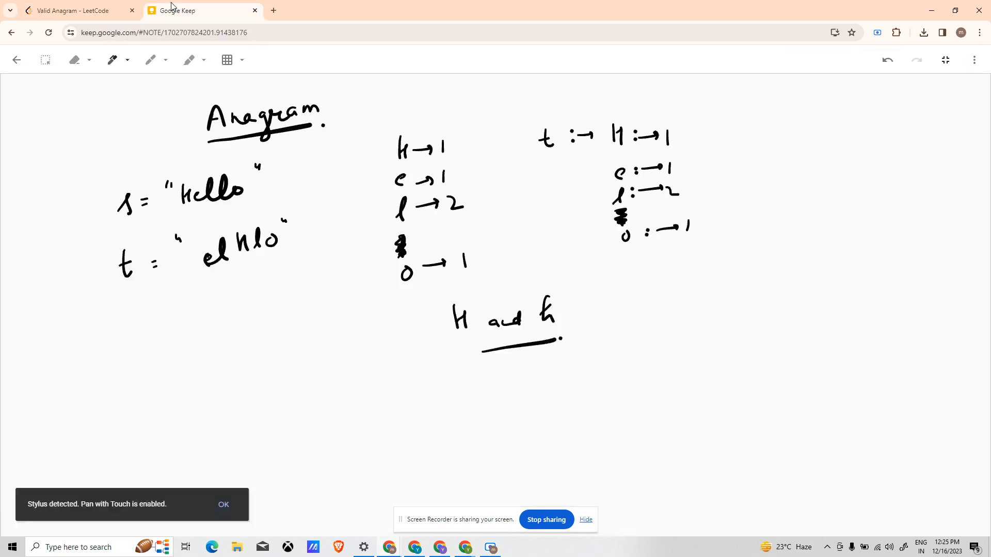
pyautogui.moveTo(163, 398)
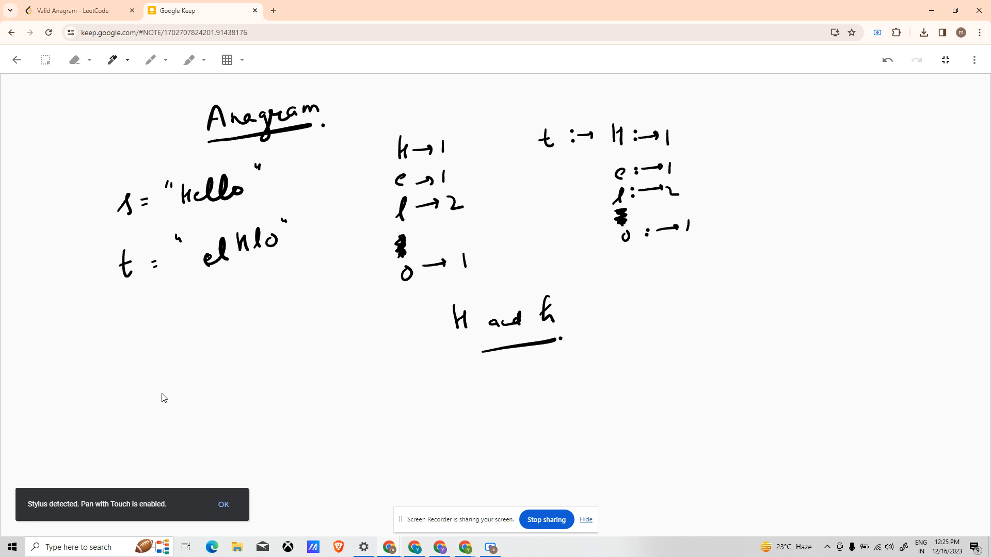
pyautogui.moveTo(204, 413)
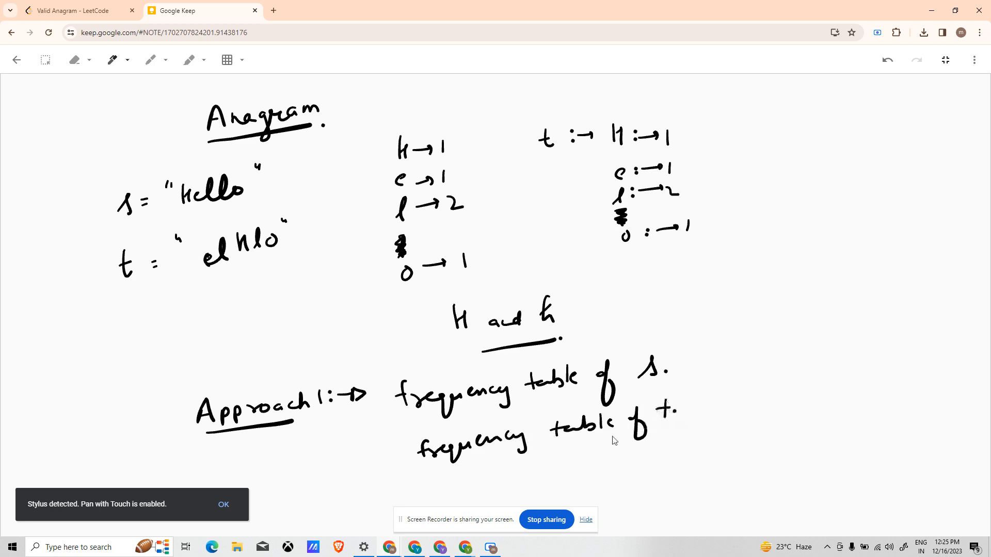
# Scroll the canvas down below the Approach 1 frequency-table notes
pyautogui.scroll(-3)
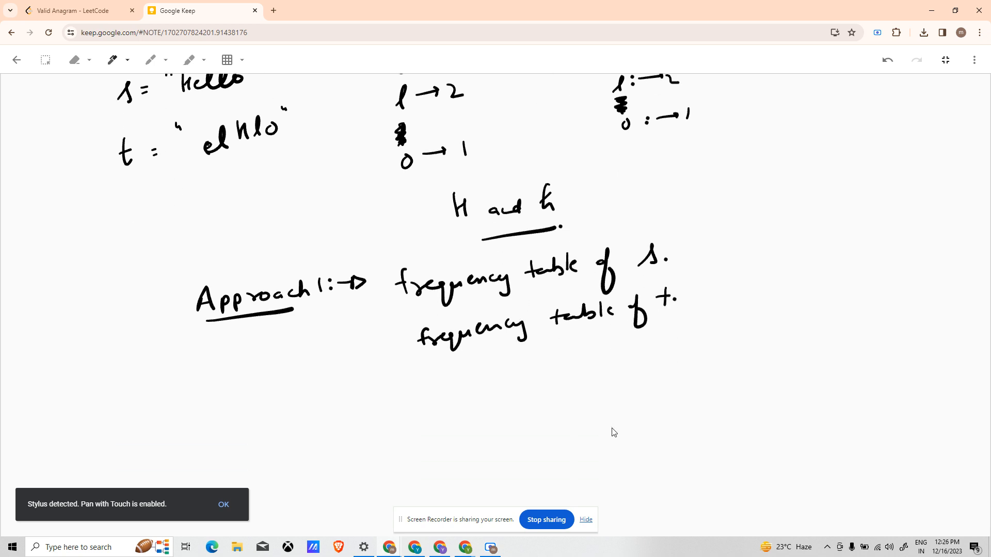
# Divide the 256-slot array box into cells for the zero-filled array v
pyautogui.scroll(-3)
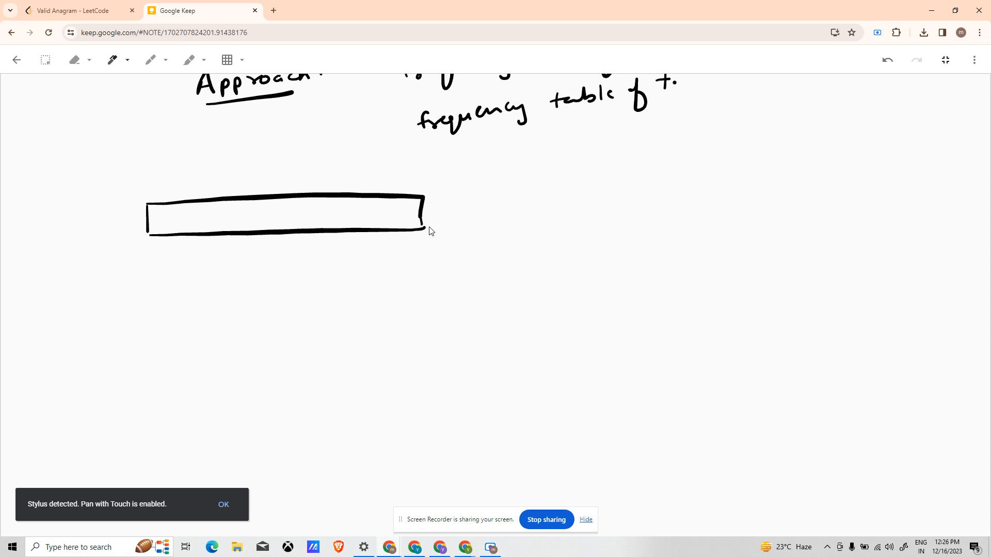
pyautogui.moveTo(445, 208)
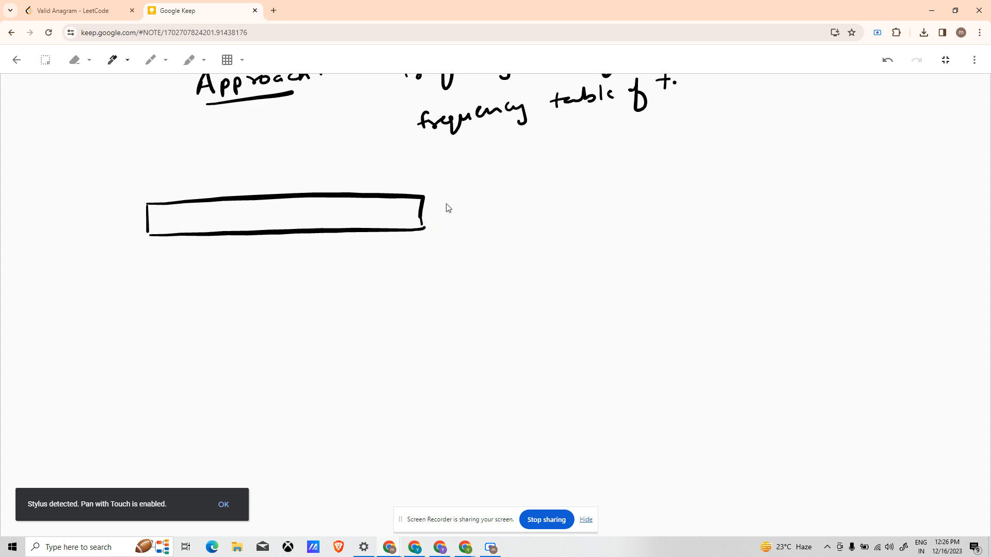
pyautogui.moveTo(444, 211)
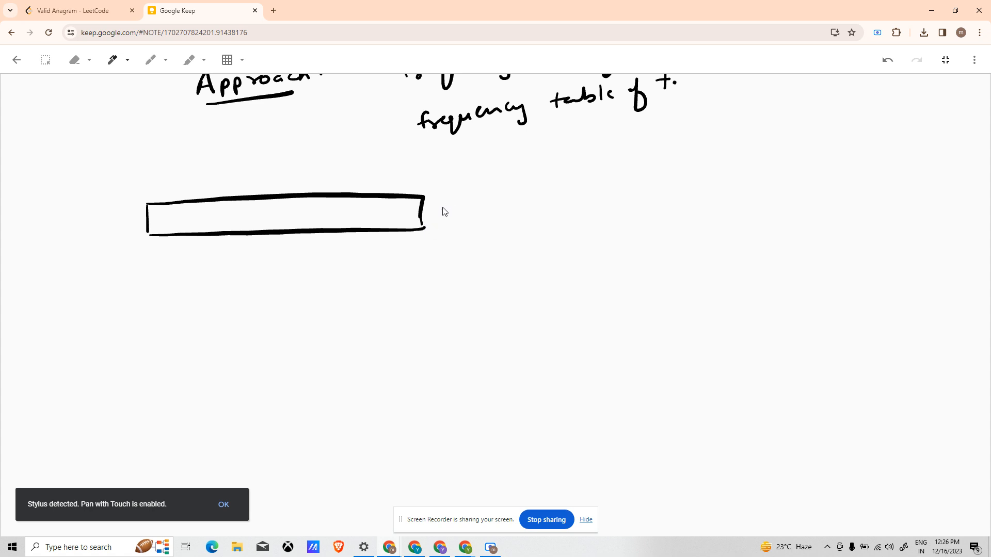
pyautogui.moveTo(446, 210)
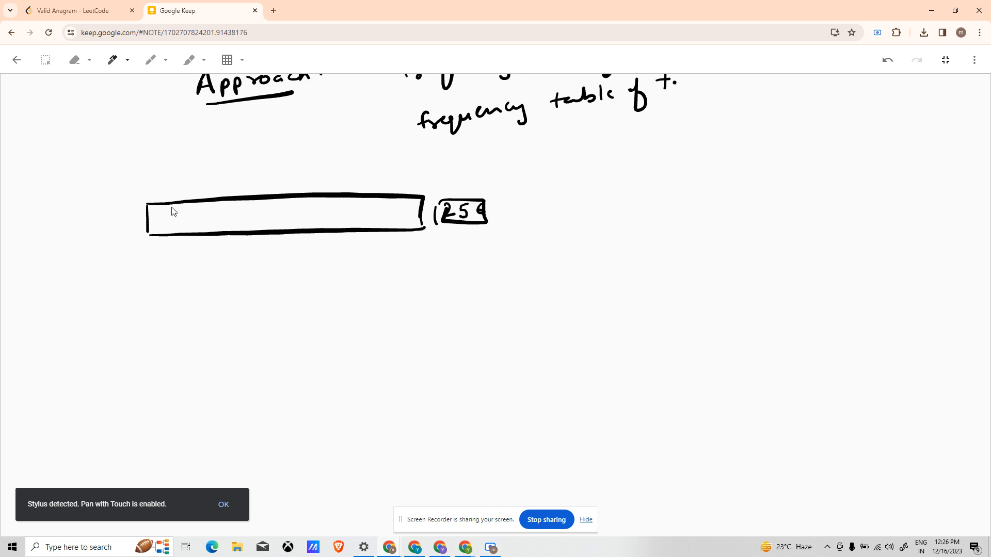
pyautogui.moveTo(170, 199); pyautogui.dragTo(171, 231)
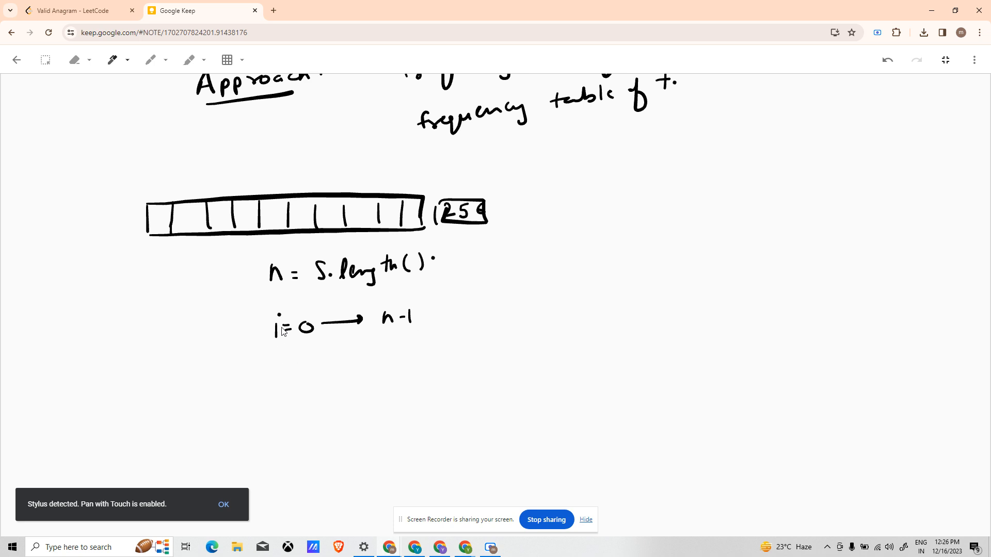
pyautogui.moveTo(90, 223)
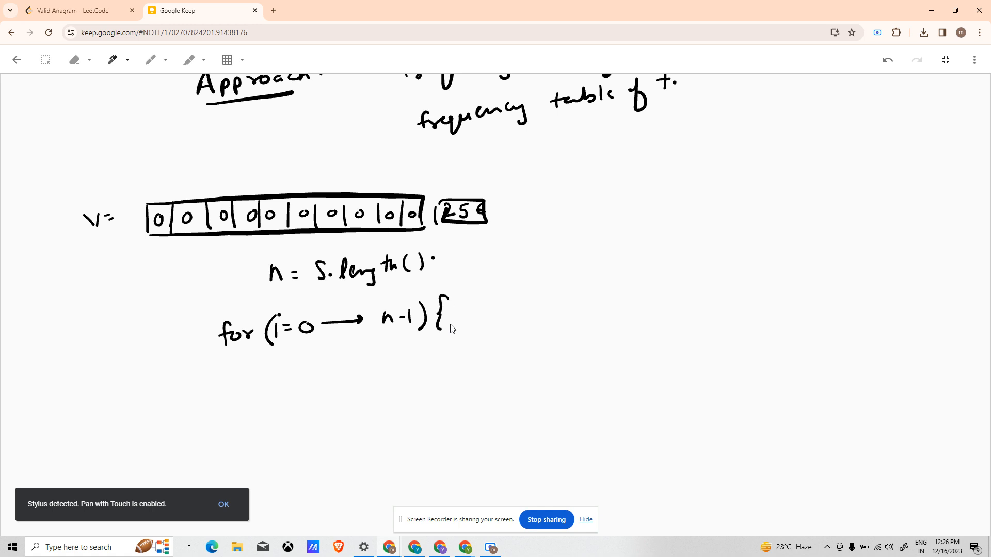
pyautogui.moveTo(294, 364)
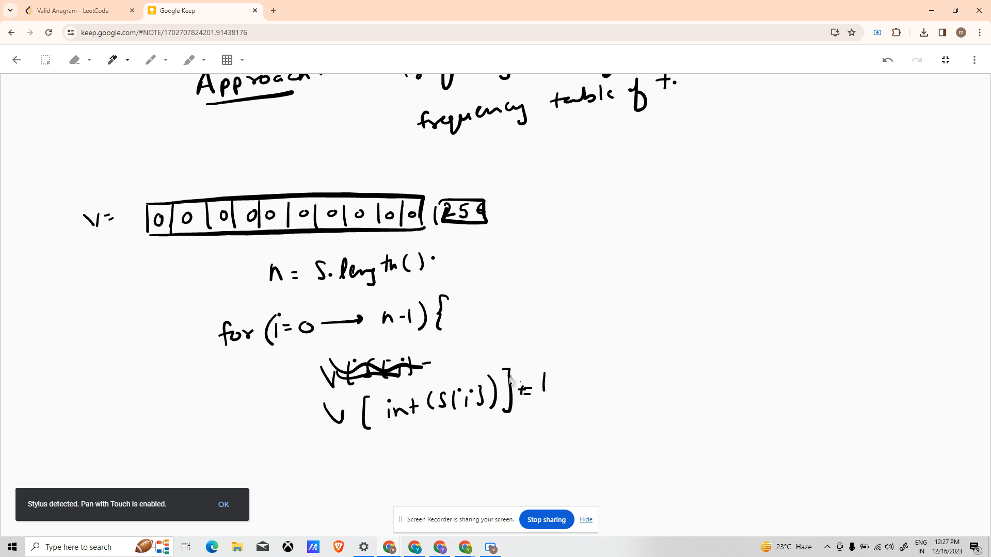
pyautogui.moveTo(253, 181)
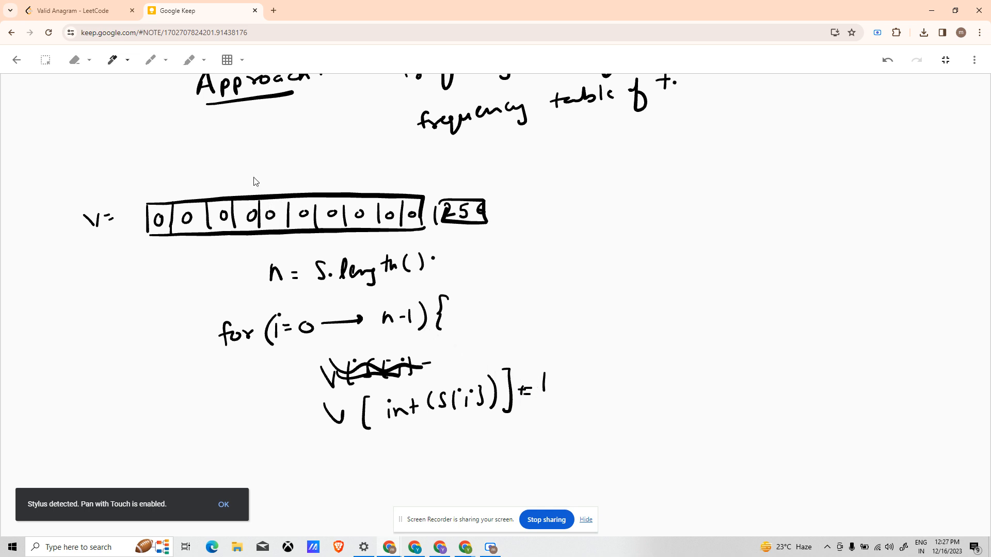
pyautogui.moveTo(269, 316)
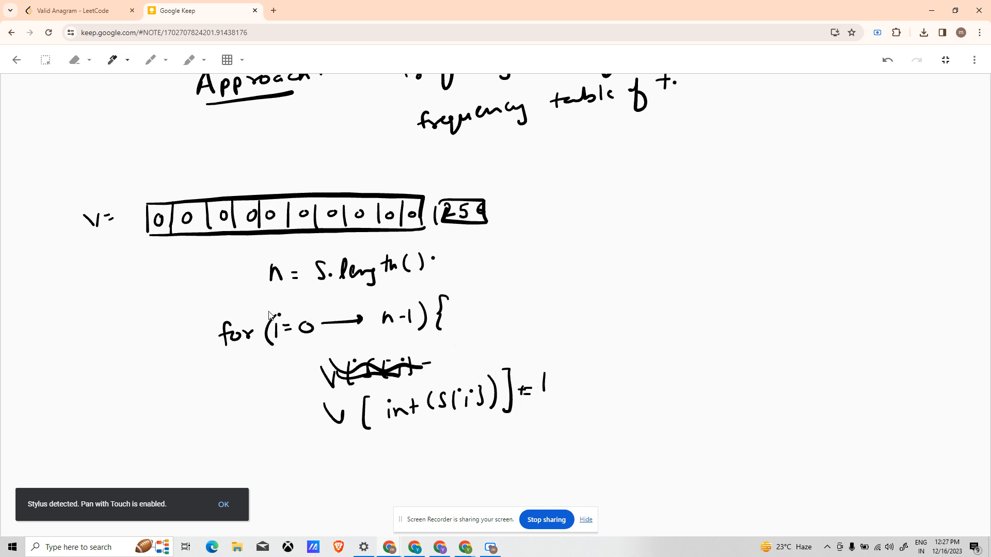
pyautogui.moveTo(494, 217)
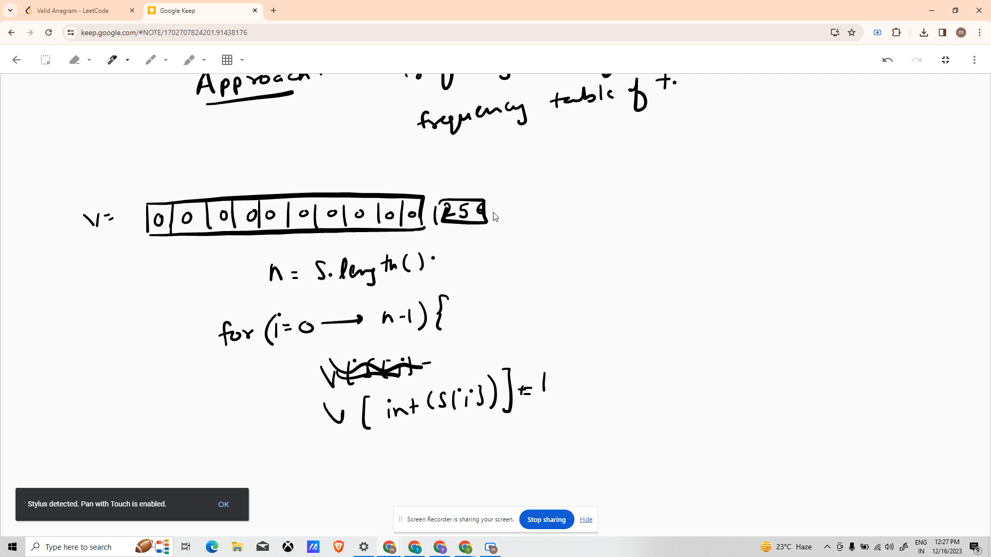
pyautogui.moveTo(280, 229)
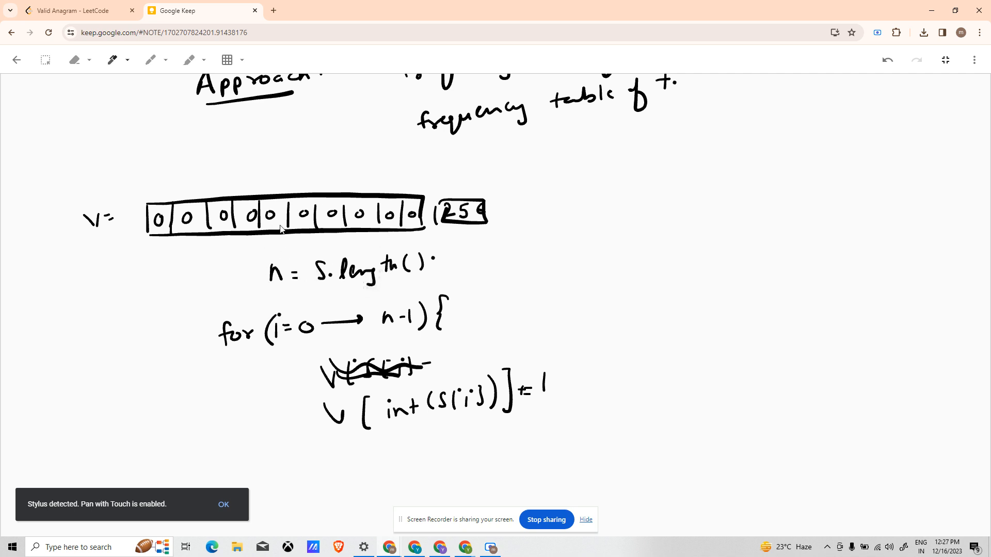
pyautogui.moveTo(284, 217)
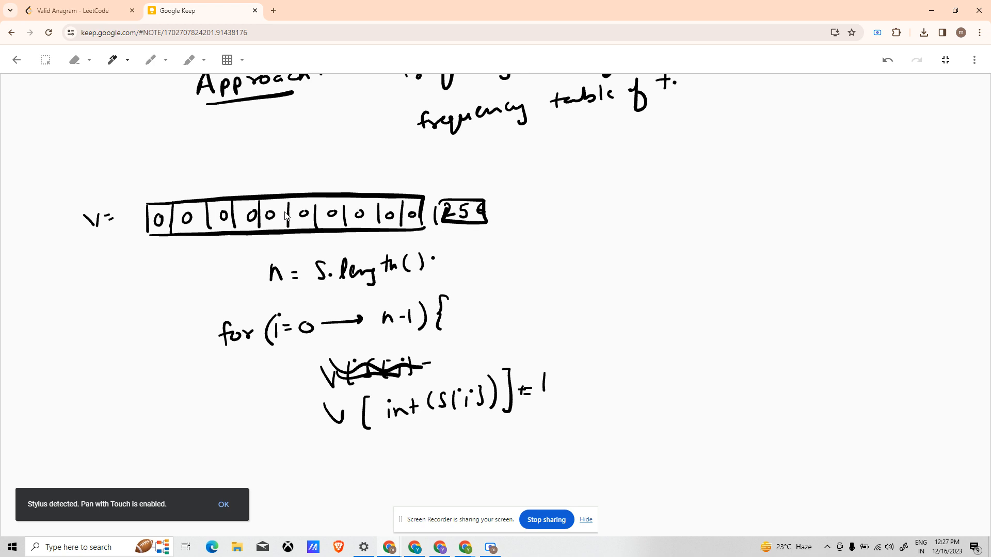
pyautogui.moveTo(399, 447)
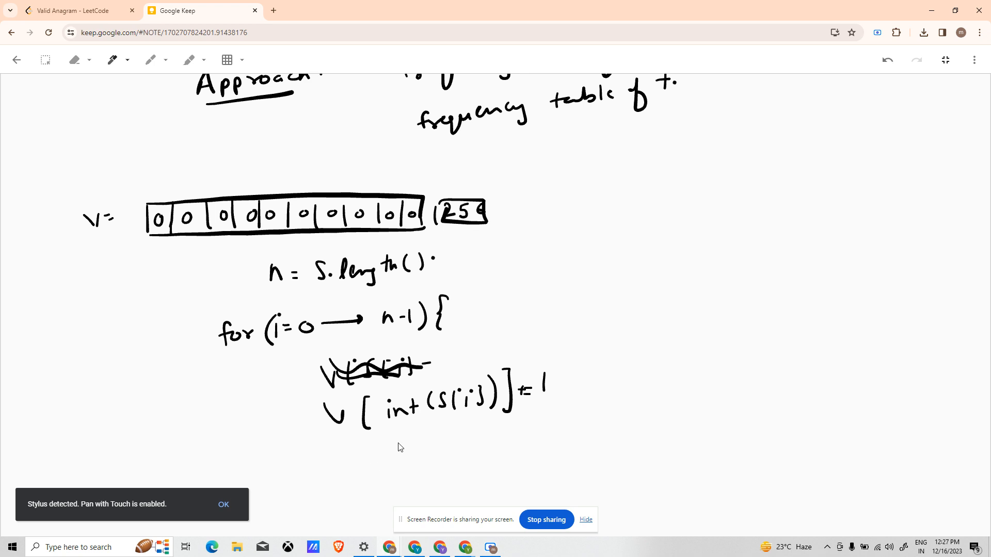
pyautogui.moveTo(404, 448)
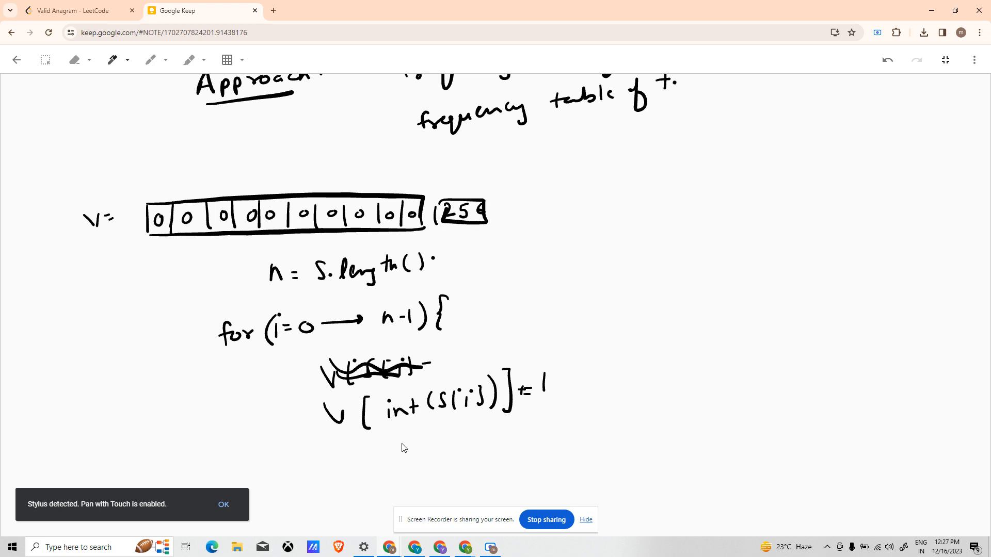
pyautogui.moveTo(403, 444)
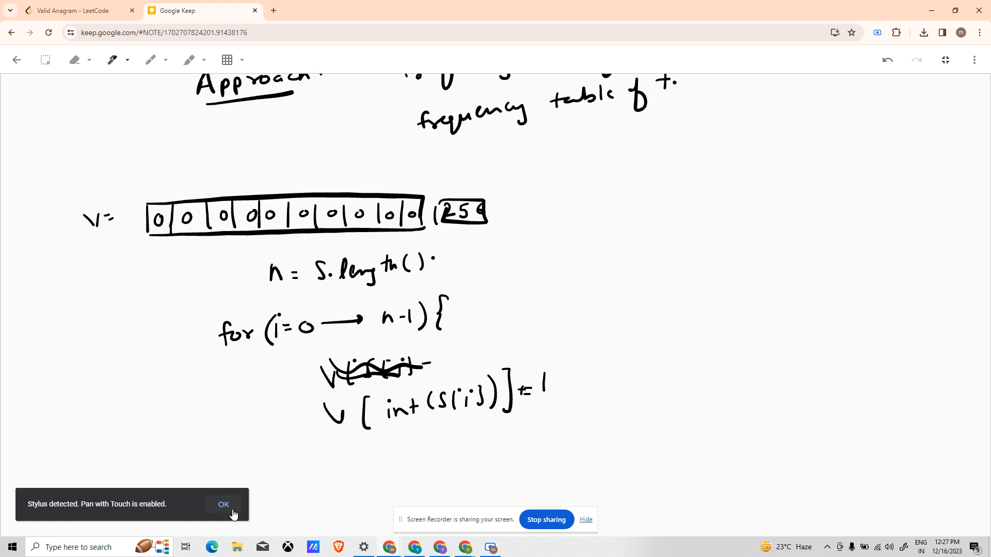
# Scroll the canvas down to make room for the decrement loop over t
pyautogui.scroll(-3)
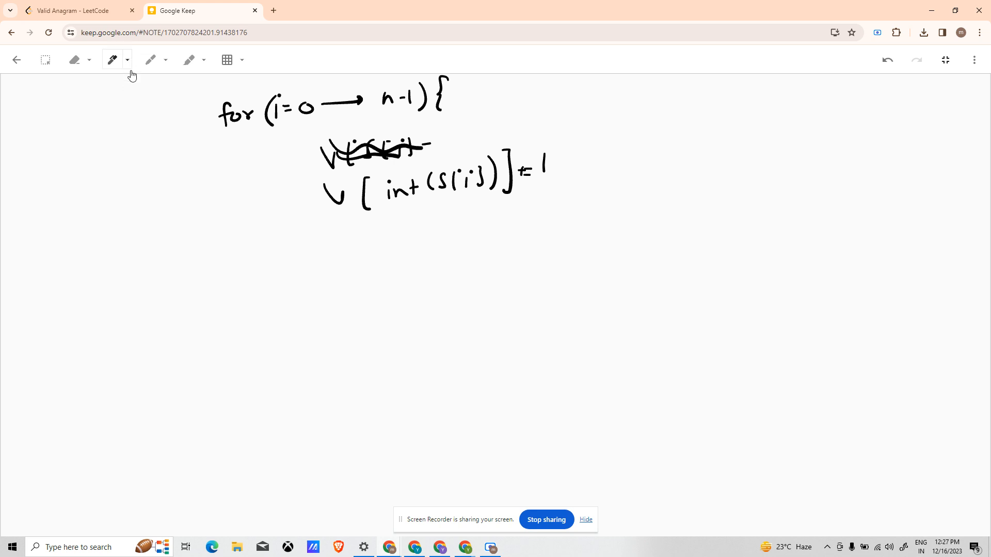
pyautogui.moveTo(196, 282)
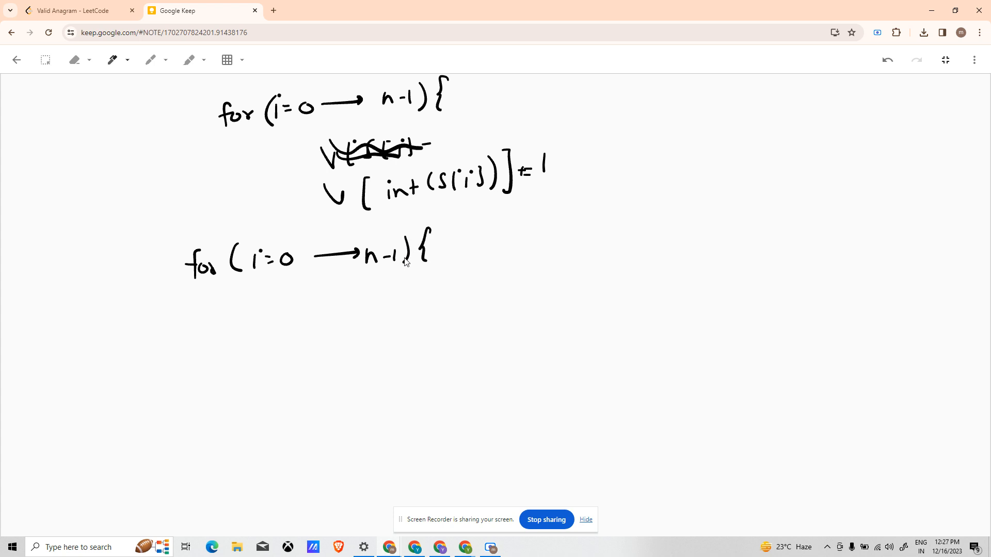
pyautogui.moveTo(405, 263)
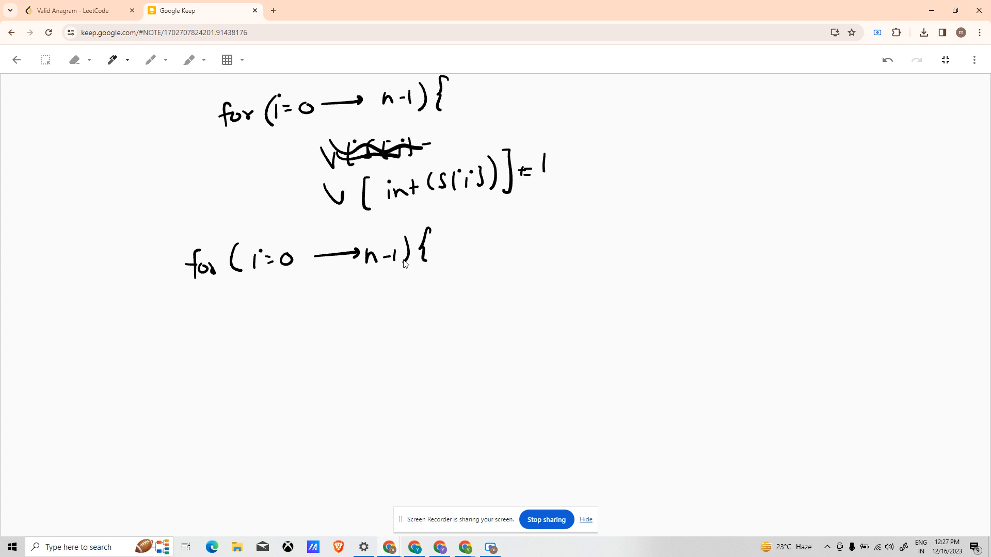
pyautogui.moveTo(386, 284)
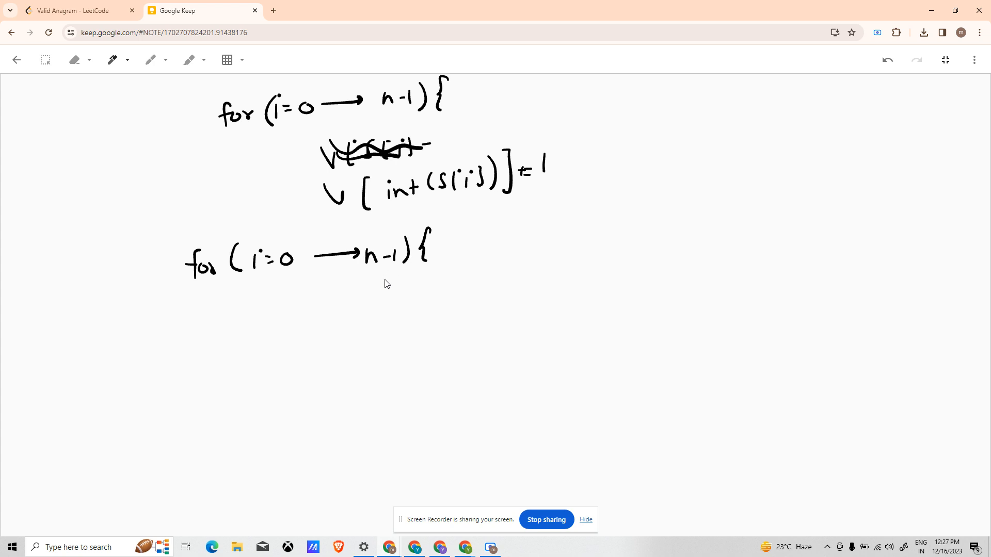
pyautogui.moveTo(634, 196)
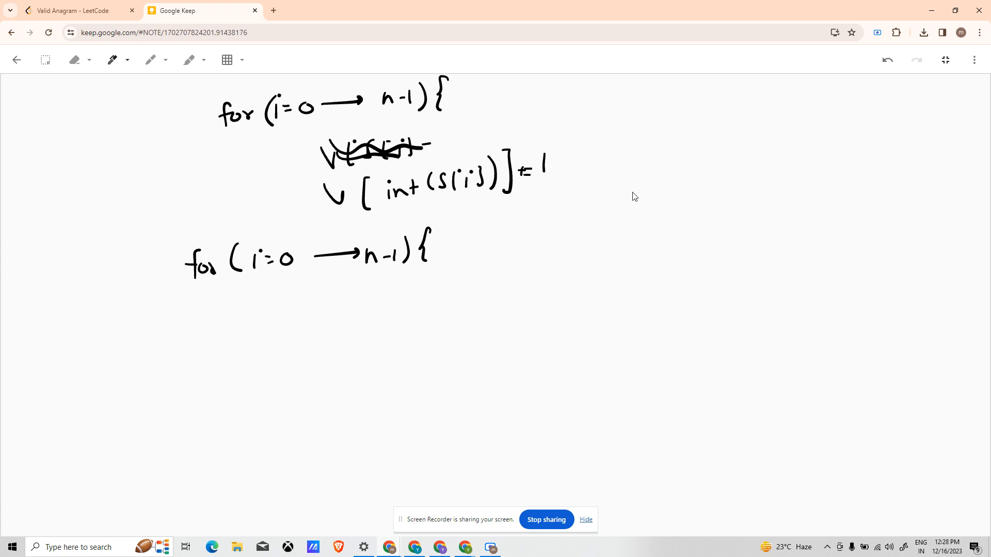
pyautogui.moveTo(627, 152)
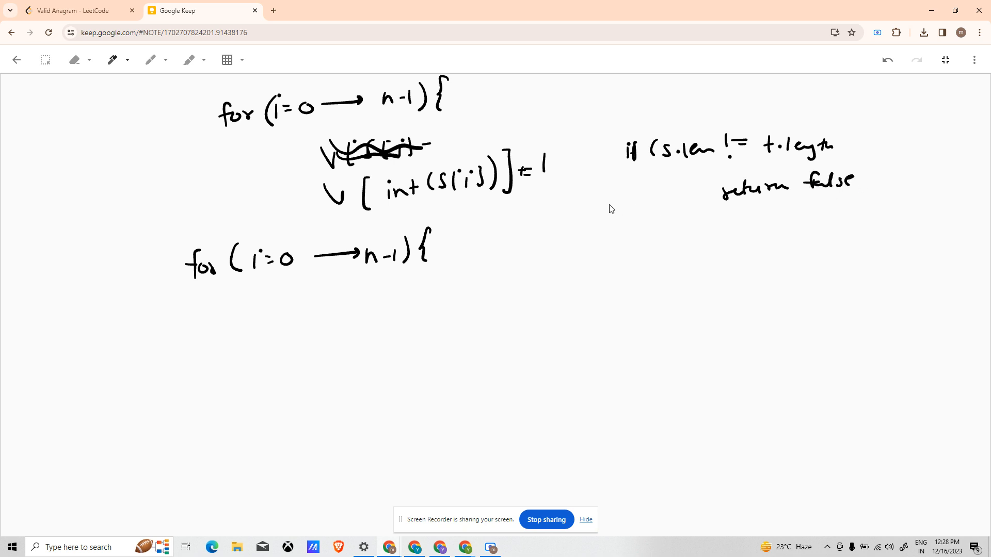
pyautogui.moveTo(304, 330)
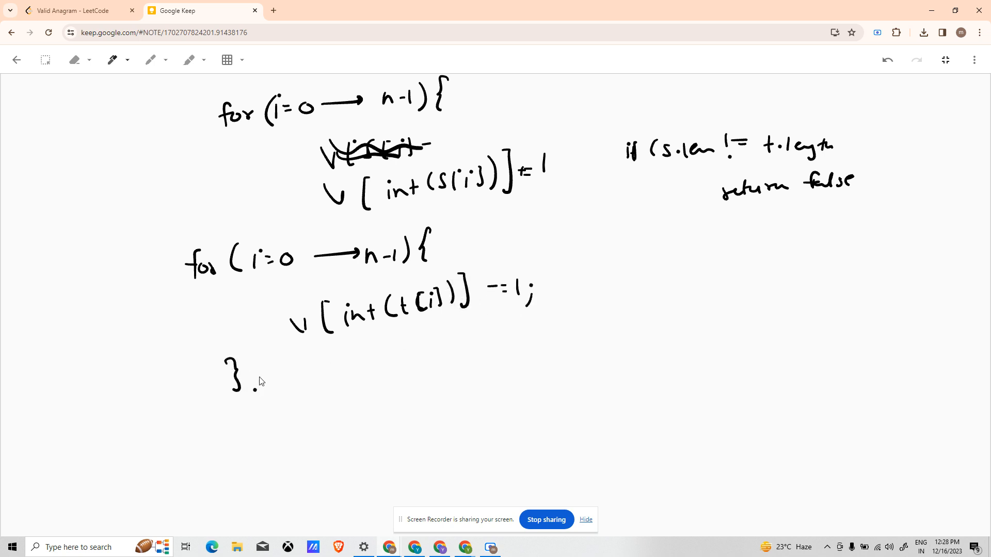
# Scroll the canvas down to make room for the final 0–255 nonzero-check loop
pyautogui.scroll(-3)
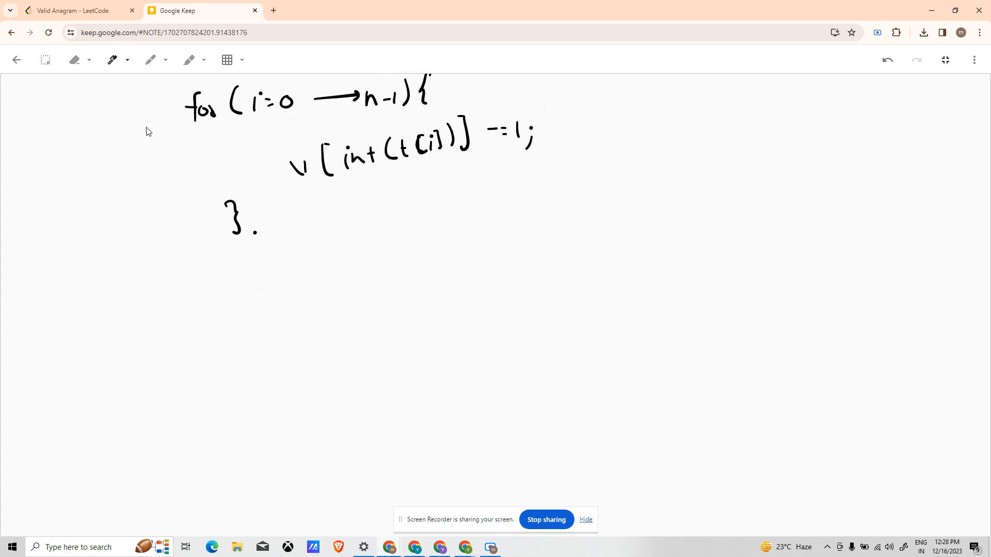
pyautogui.moveTo(204, 291)
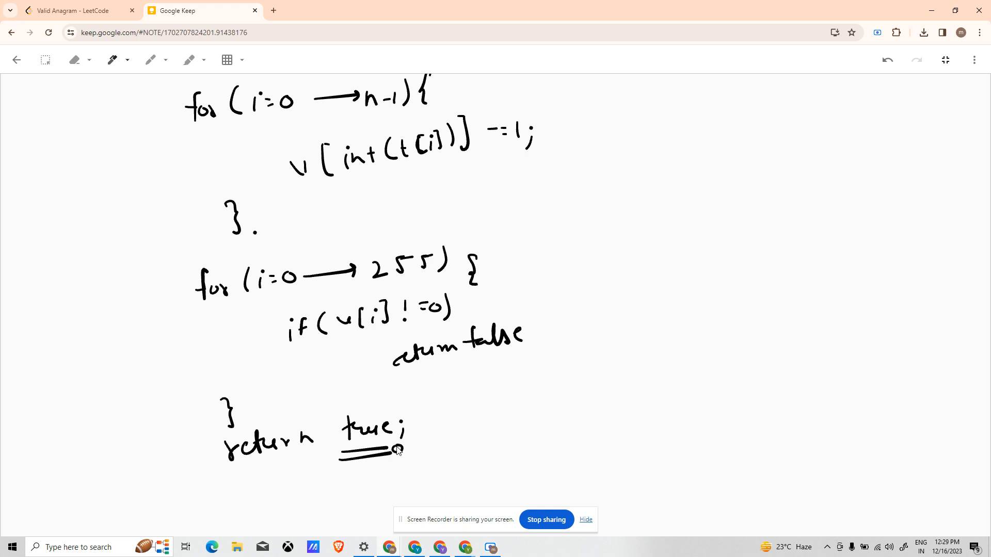
# Write the counting approach's O(n) time complexity below the check loop
pyautogui.scroll(-3)
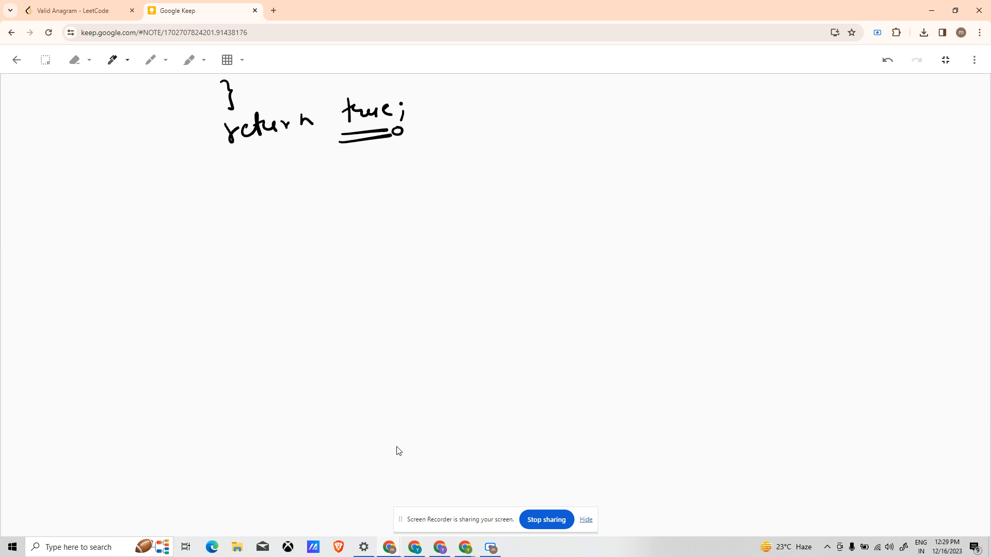
pyautogui.moveTo(255, 52)
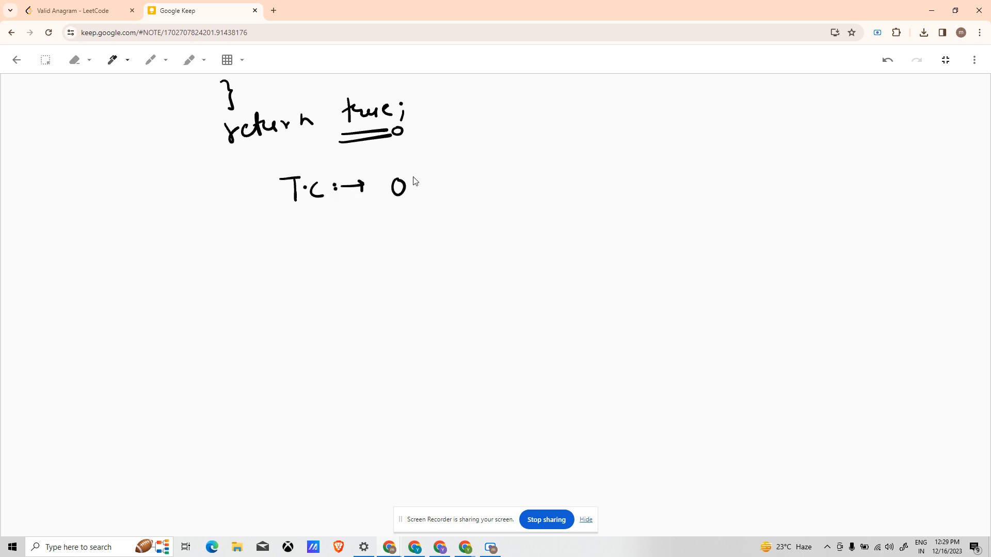
pyautogui.moveTo(411, 186); pyautogui.dragTo(446, 186)
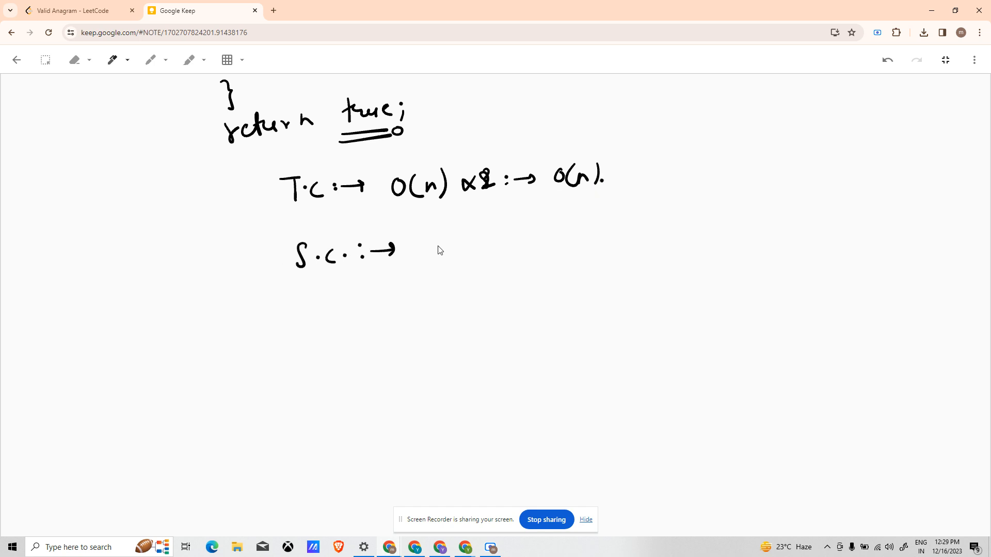
pyautogui.moveTo(417, 247)
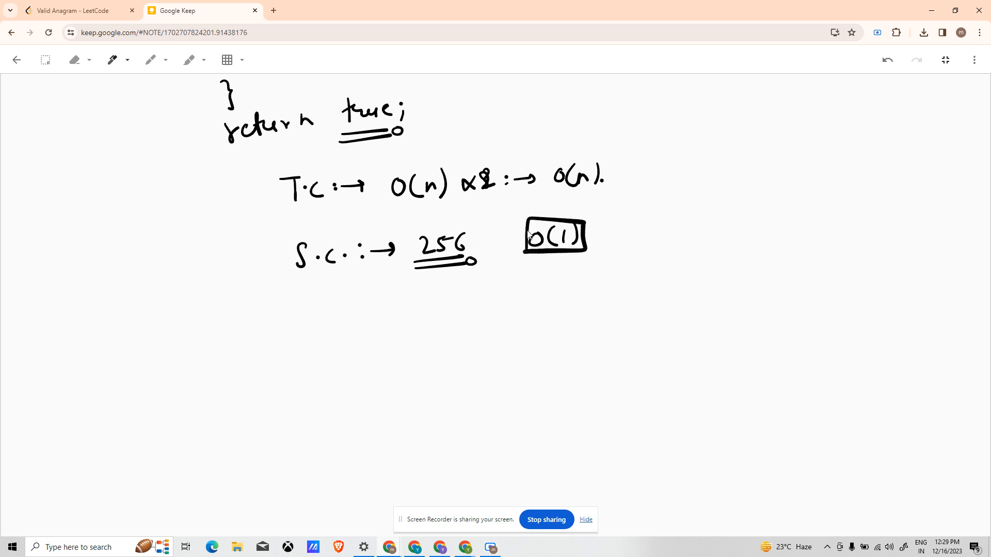
pyautogui.moveTo(140, 361)
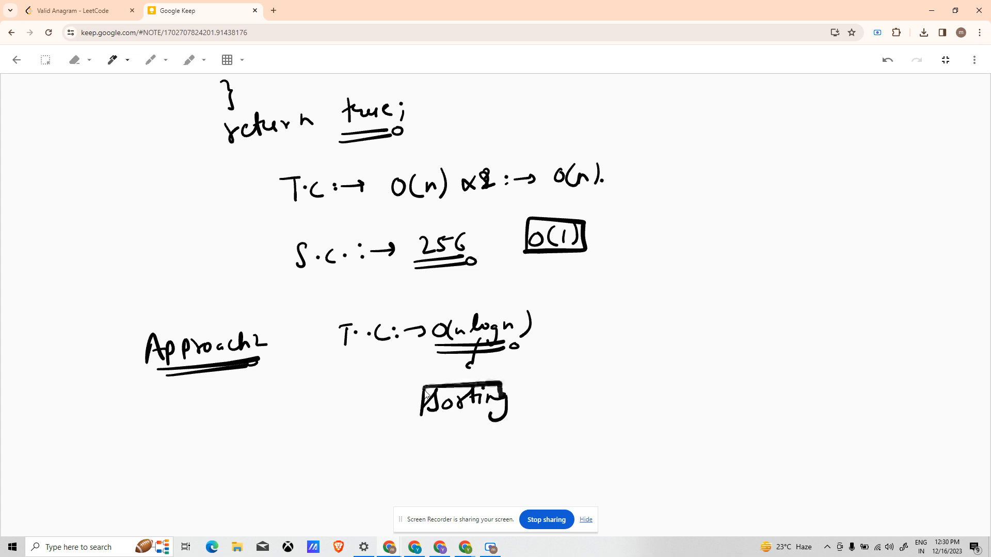
# Sketch sort(s), sort(t), and the s == t true/false check for Approach 2
pyautogui.scroll(-3)
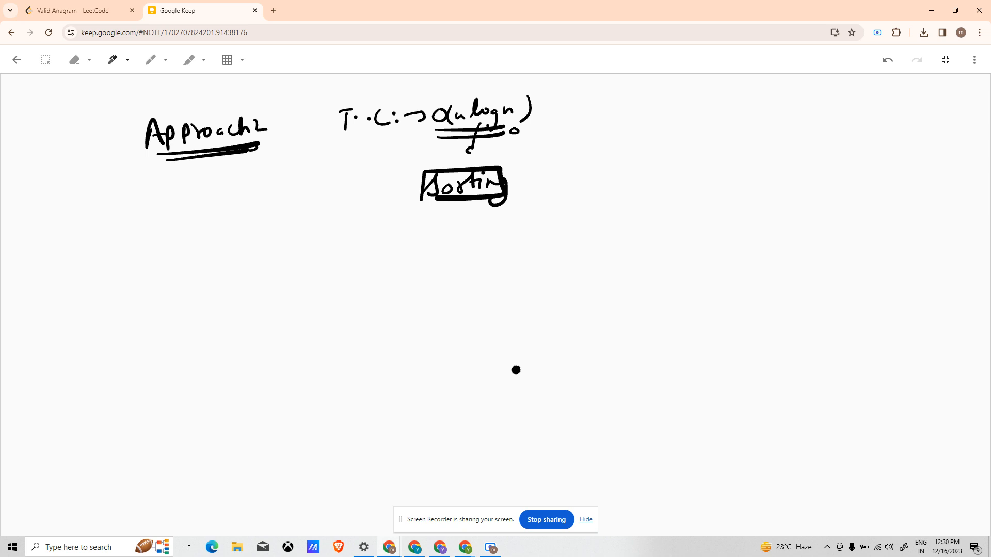
pyautogui.moveTo(339, 280)
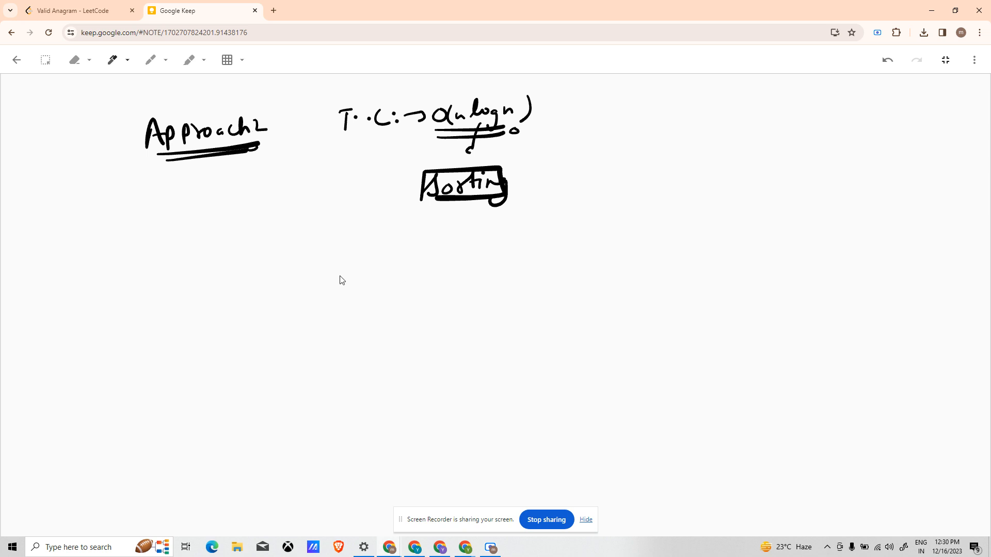
pyautogui.moveTo(275, 290)
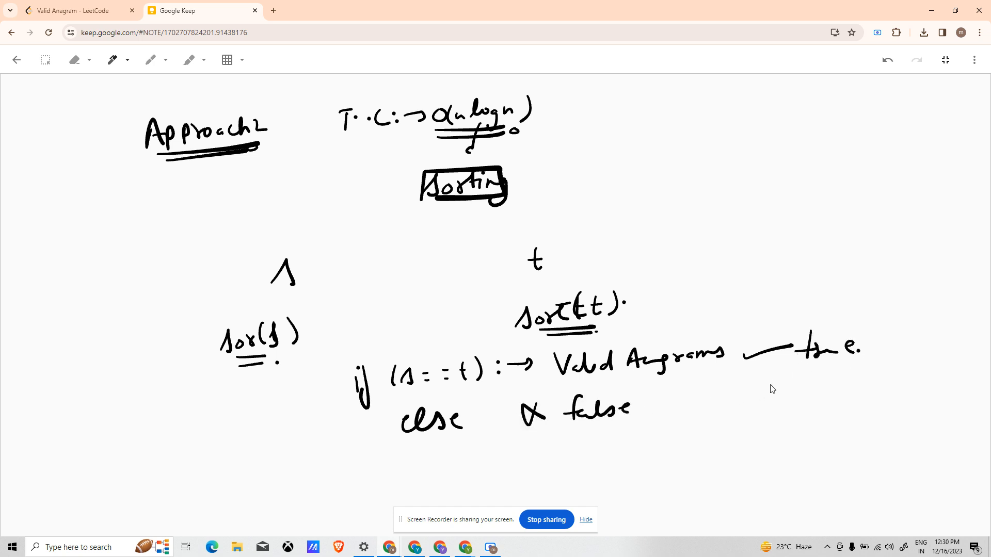
pyautogui.moveTo(777, 378)
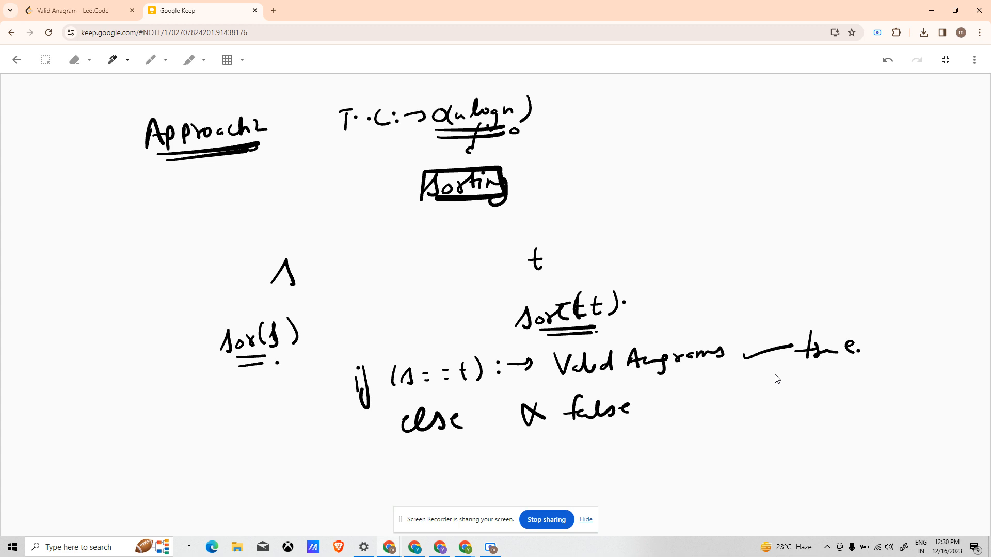
pyautogui.click(267, 158)
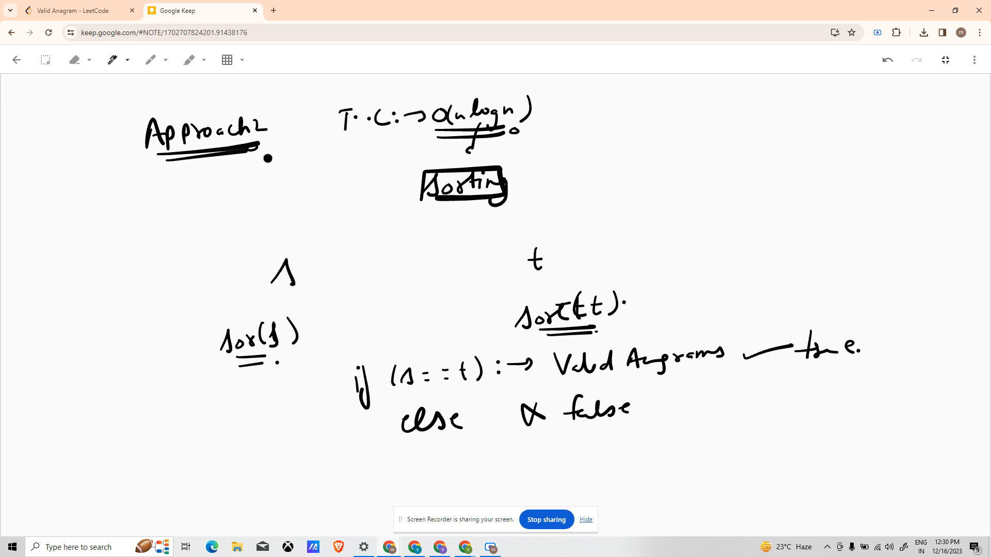
# In isAnagram, write sort(s.begin(), s.end()); and sort(t.begin(), t.end()); then return s==t;
pyautogui.click(76, 11)
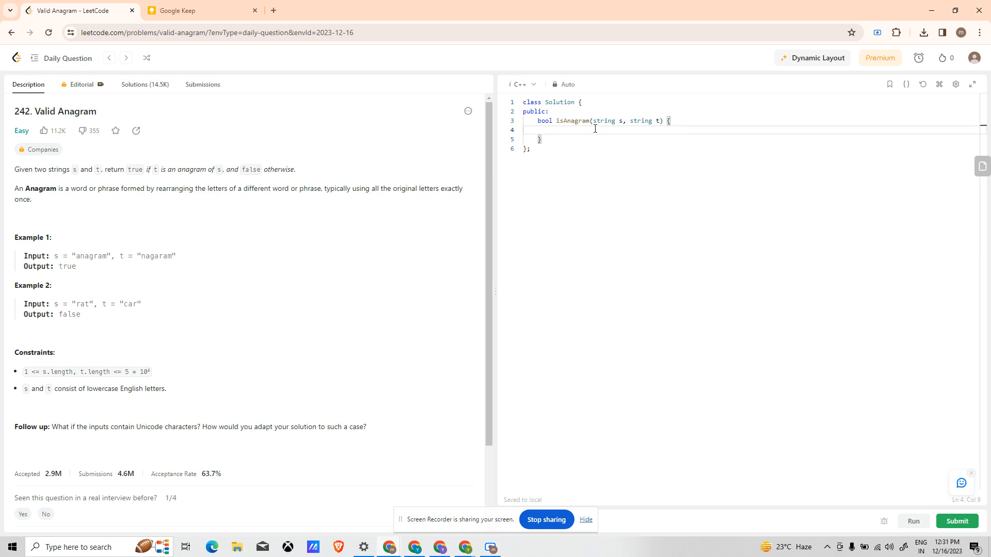
pyautogui.write('sort(')
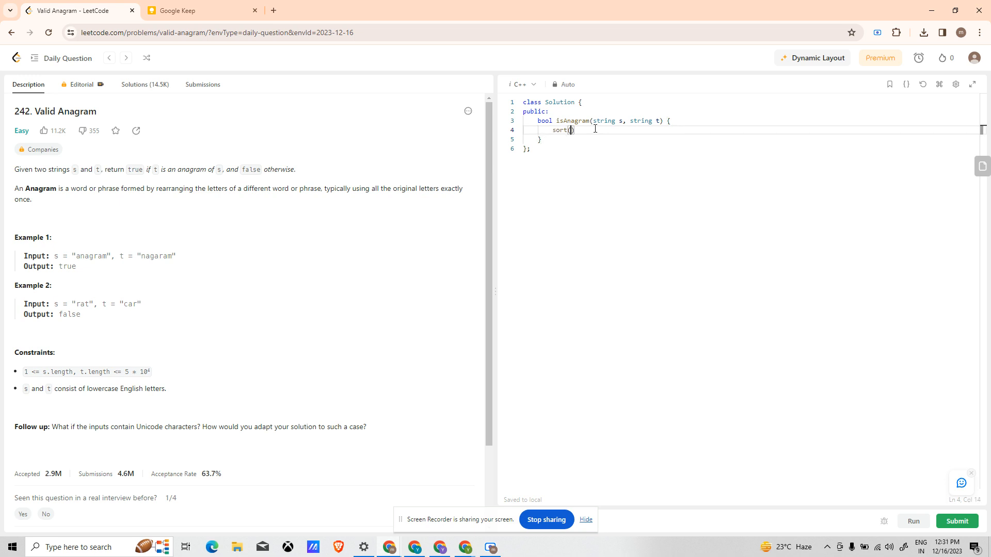
pyautogui.write('s.begin(')
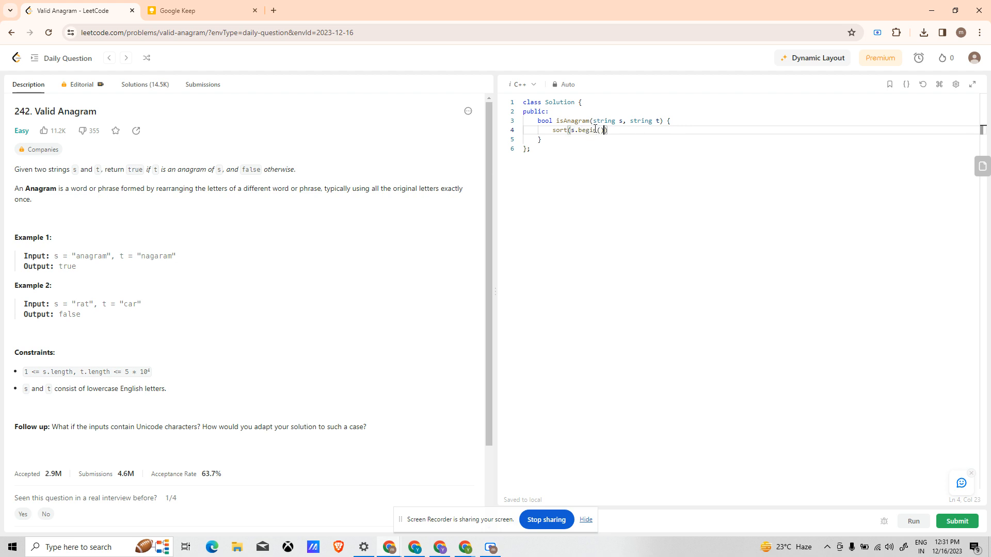
pyautogui.write(', s.end()')
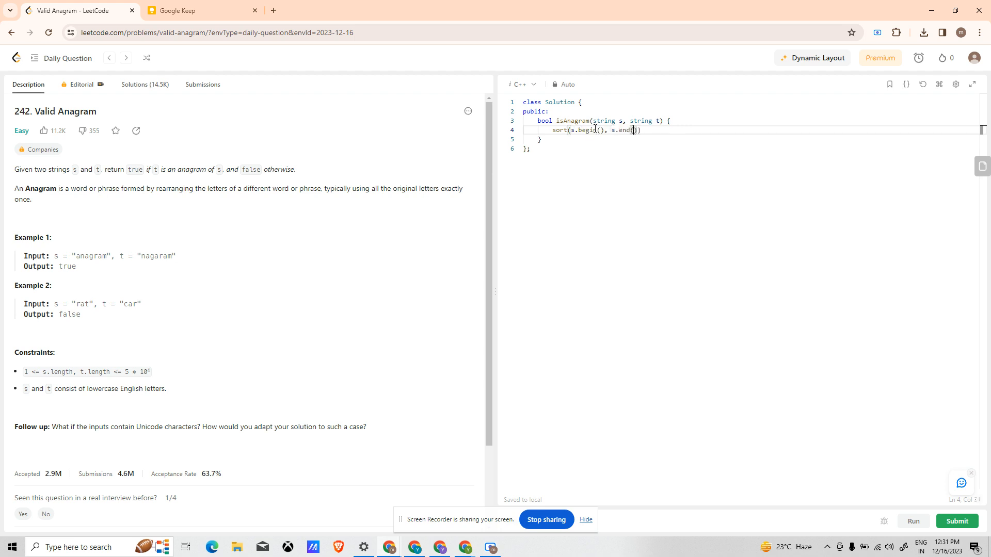
pyautogui.write(');')
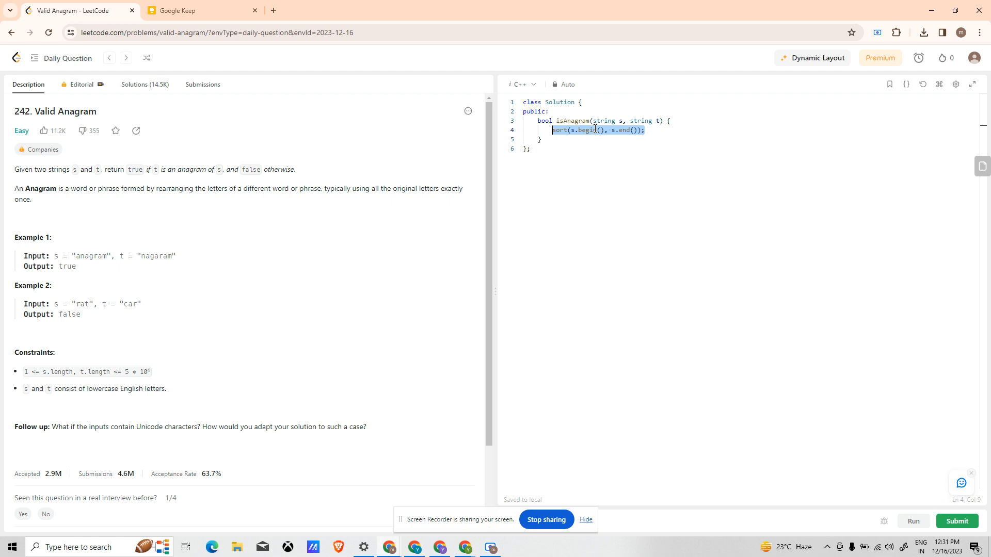
pyautogui.write('sort(s.begin(), s.end());')
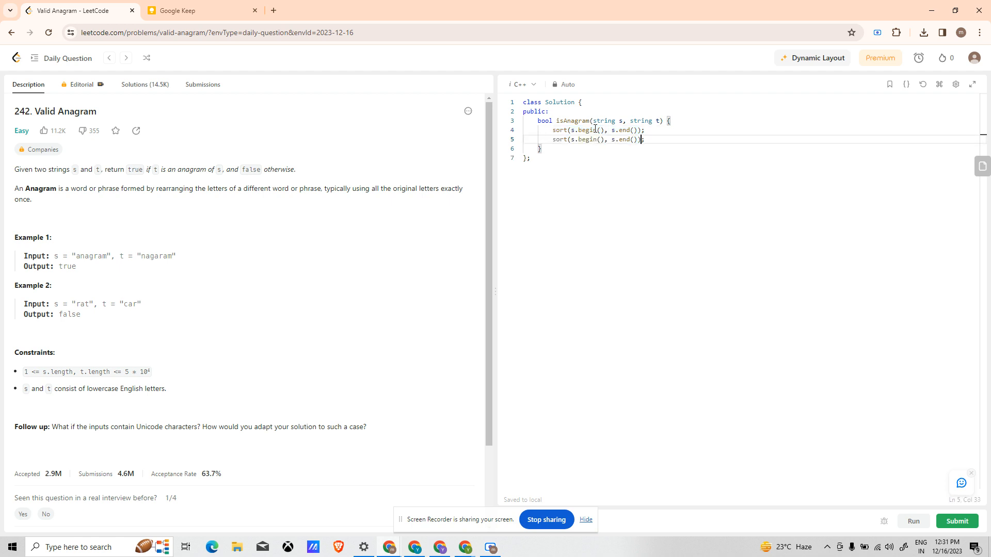
pyautogui.write('t')
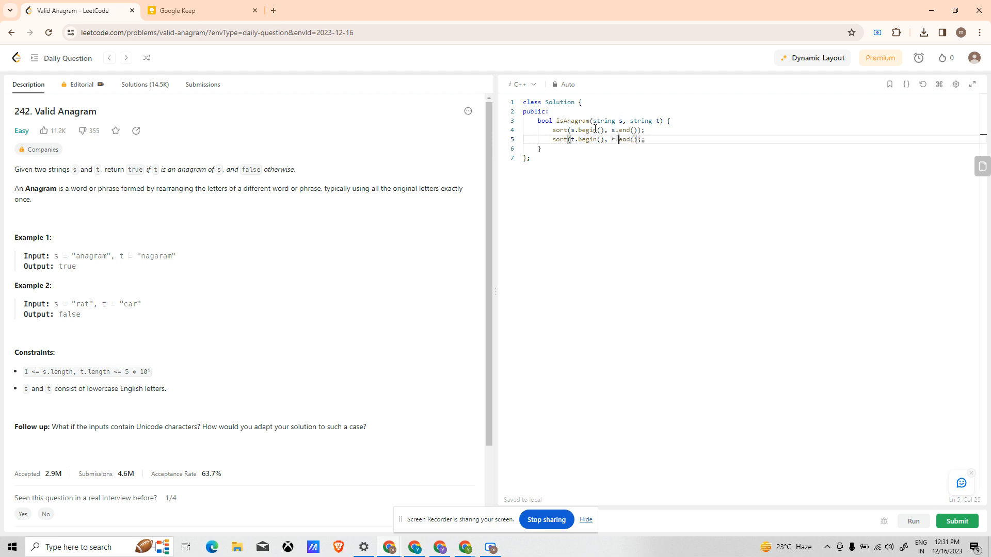
pyautogui.write('return')
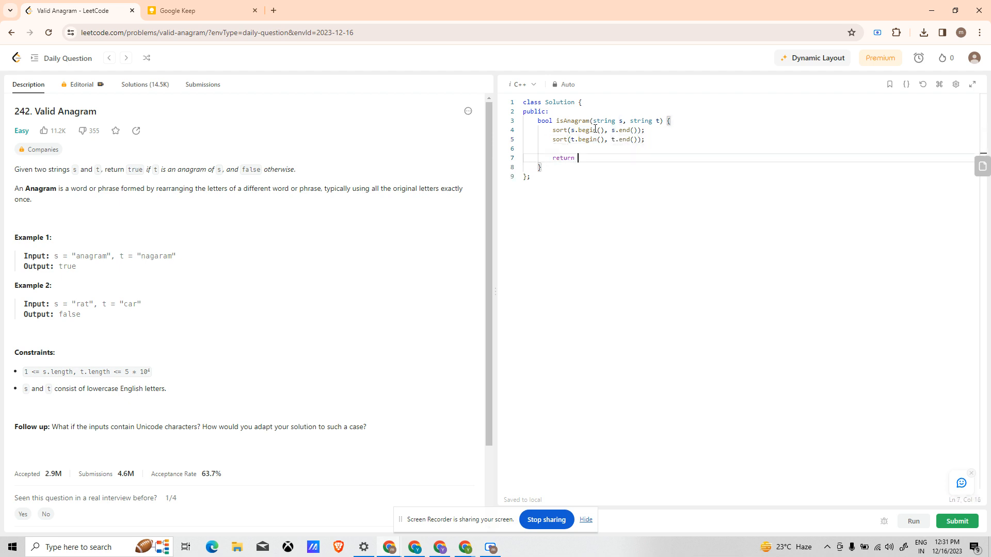
pyautogui.write('s==t;')
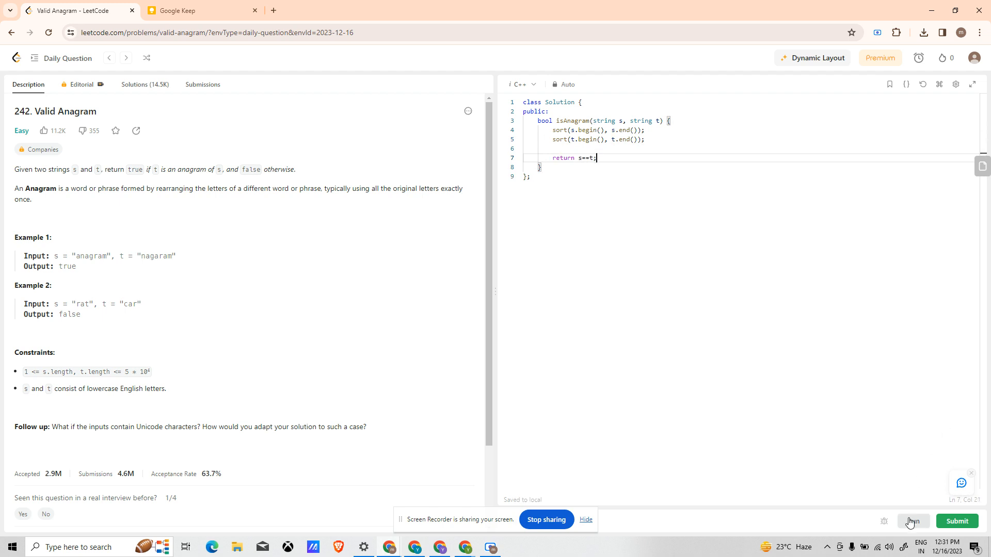
# Run the sort-based solution on the samples, submit it (Accepted, 12 ms), and dismiss the popup
pyautogui.click(912, 521)
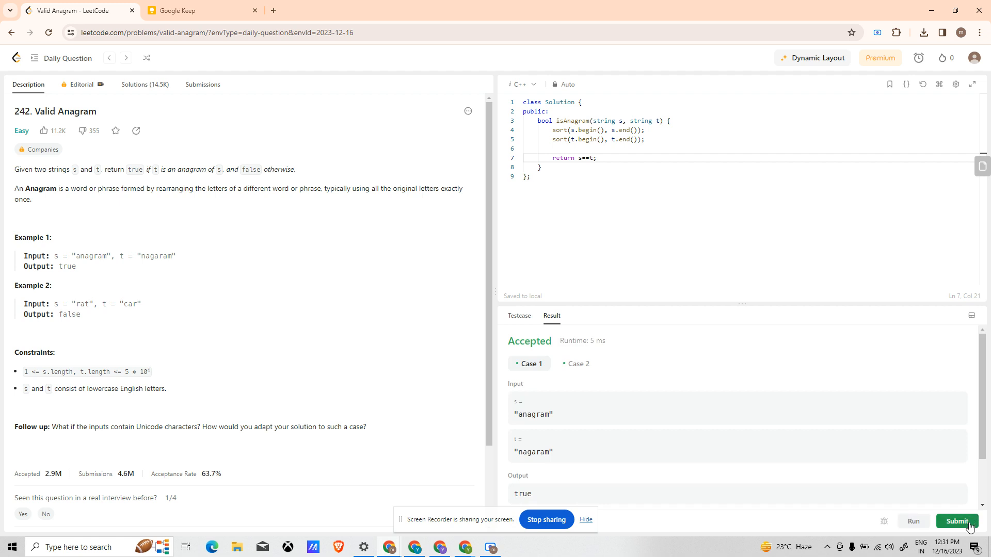
pyautogui.click(957, 521)
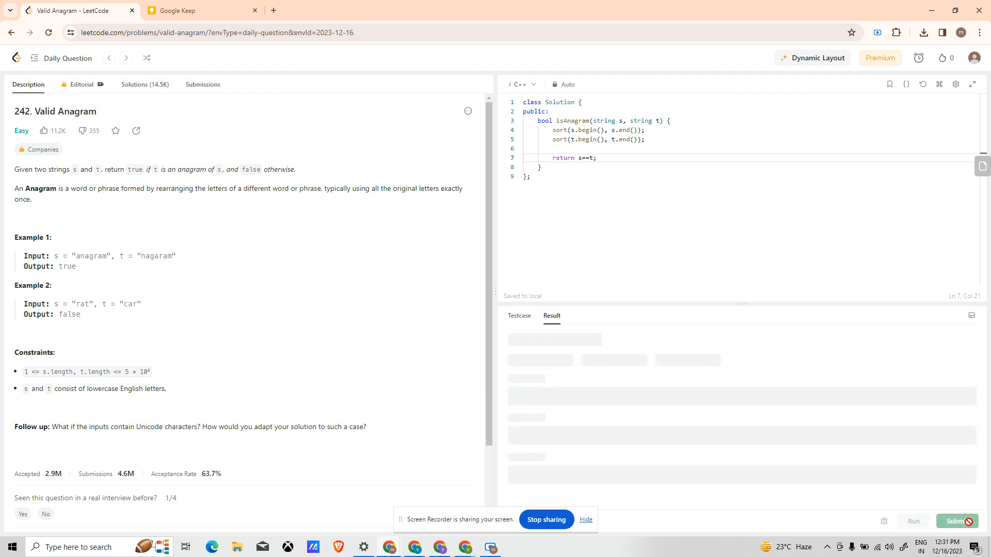
pyautogui.click(956, 521)
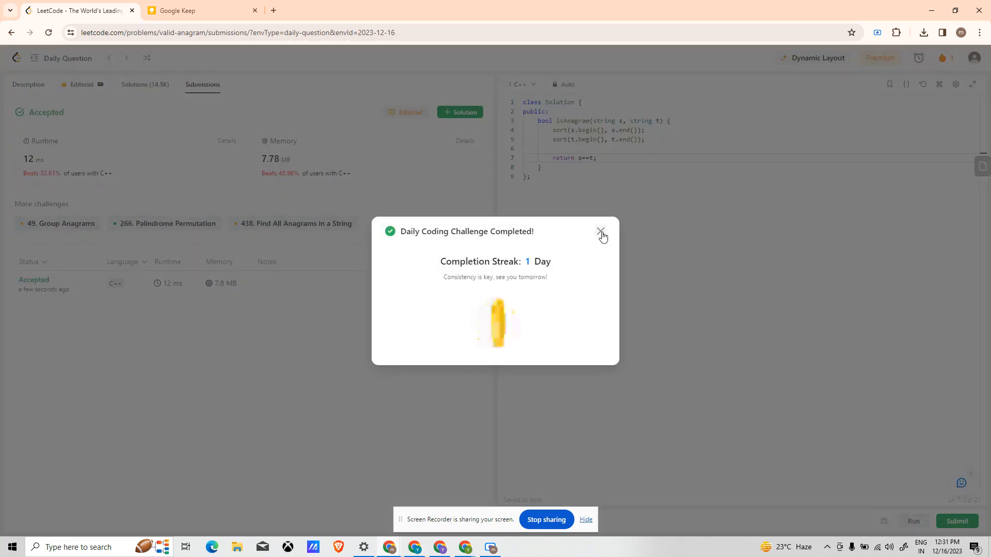
pyautogui.click(601, 231)
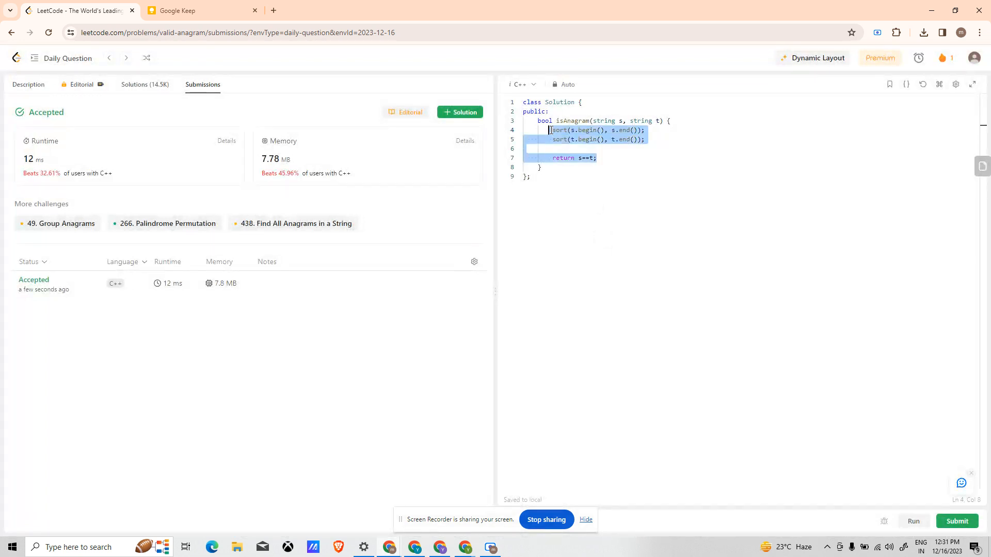
# Comment out the sort-based code and declare vector<int> v(256, 0)
pyautogui.press('ctrl+/')
pyautogui.write('// APProach 2;')
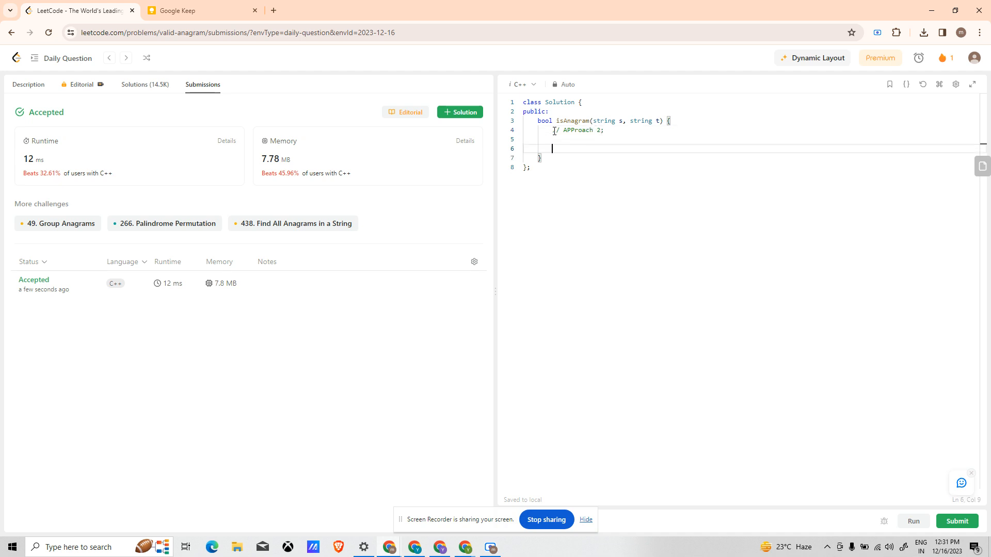
pyautogui.write('vec')
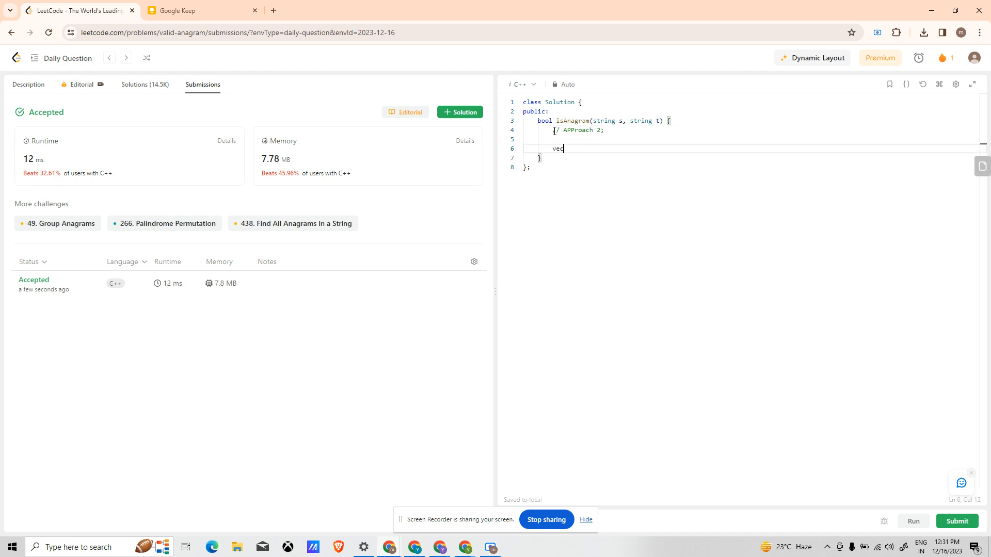
pyautogui.write('tor<')
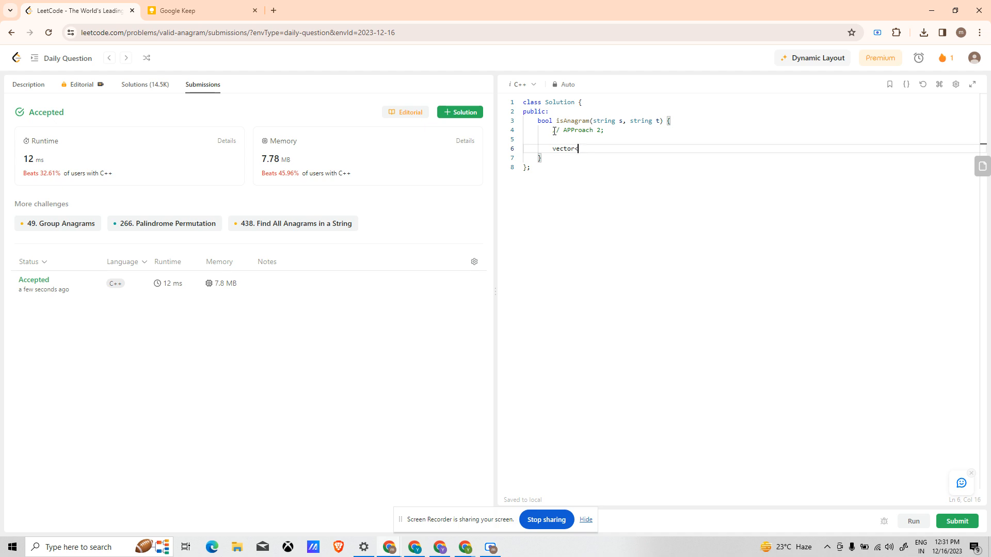
pyautogui.write('<int>v(')
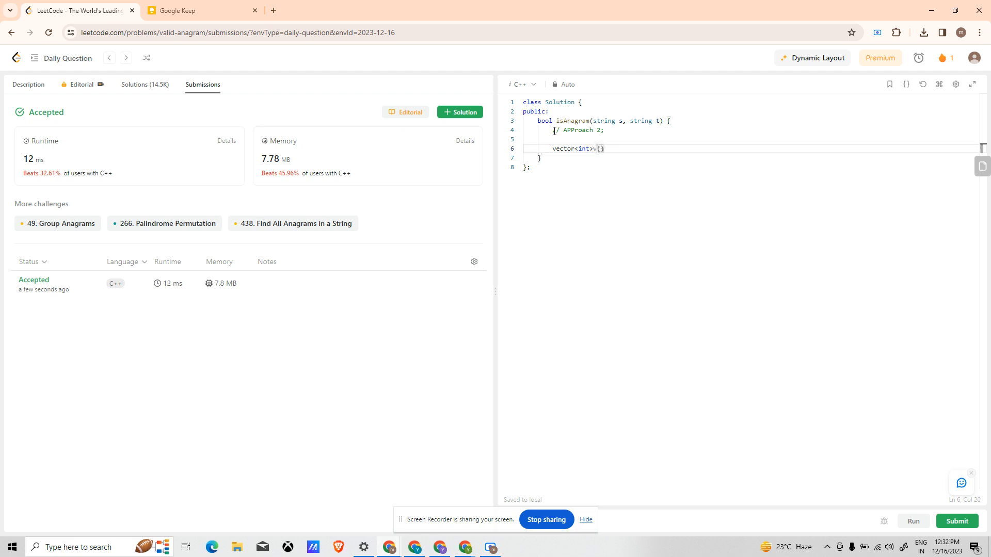
pyautogui.write('256,')
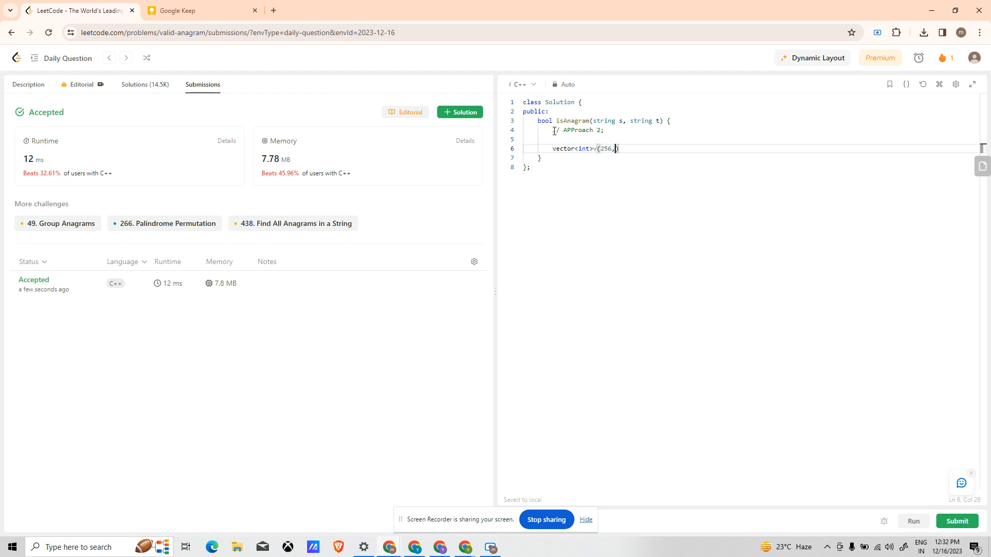
pyautogui.write('0);')
pyautogui.write('for')
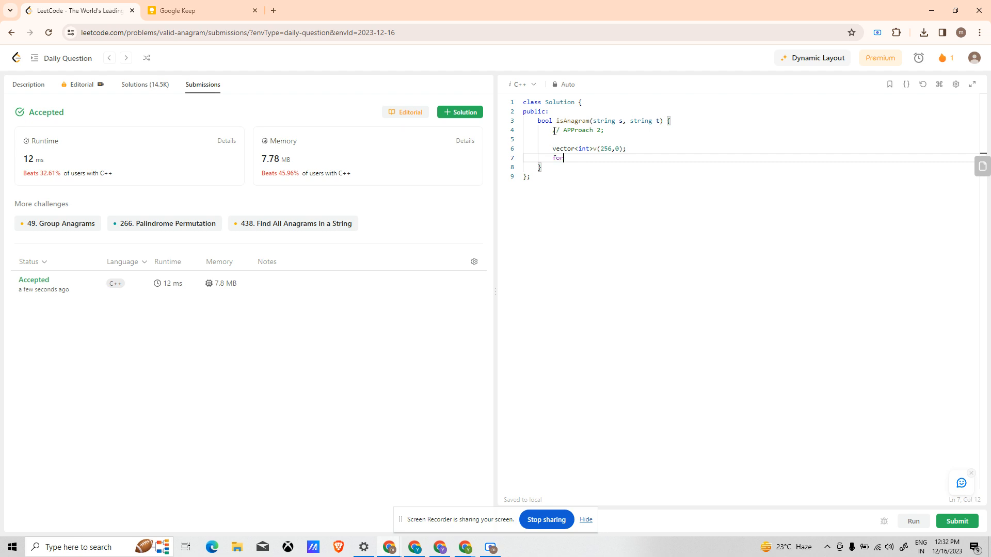
# Write a for loop over s.length() incrementing v[int(s[i])] and decrementing v[int(t[i])]
pyautogui.write('(int i=0)')
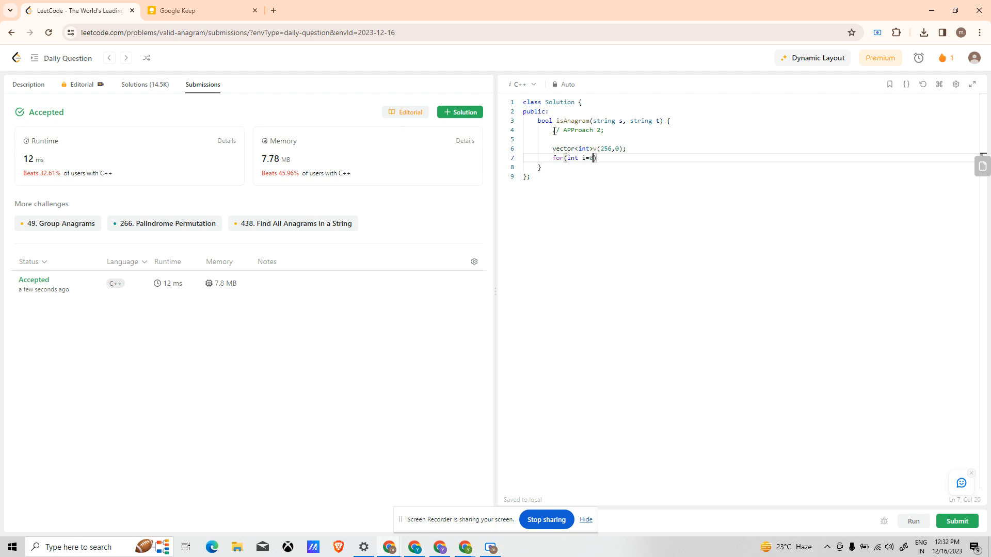
pyautogui.write(';i<s.l')
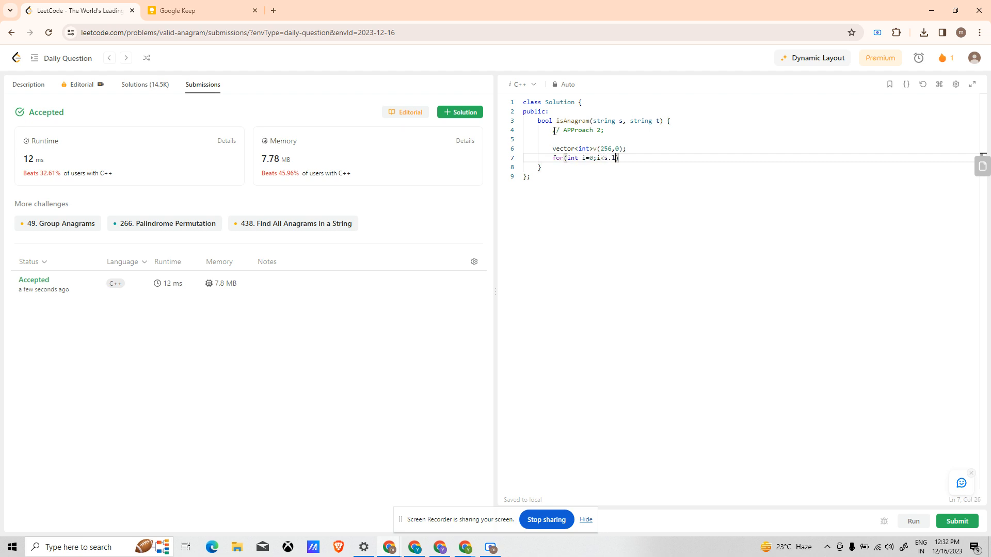
pyautogui.write('ength')
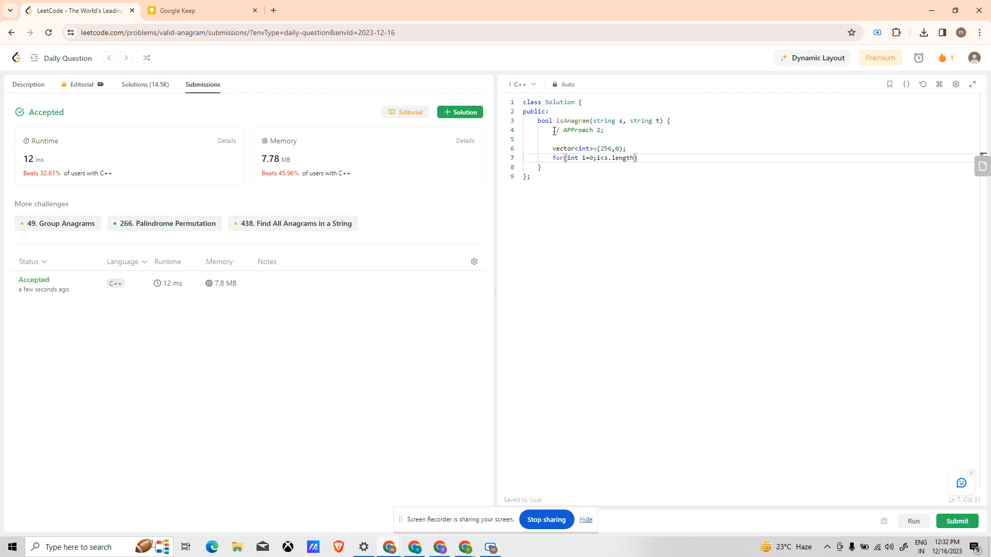
pyautogui.write('();i++){')
pyautogui.write('v[int(')
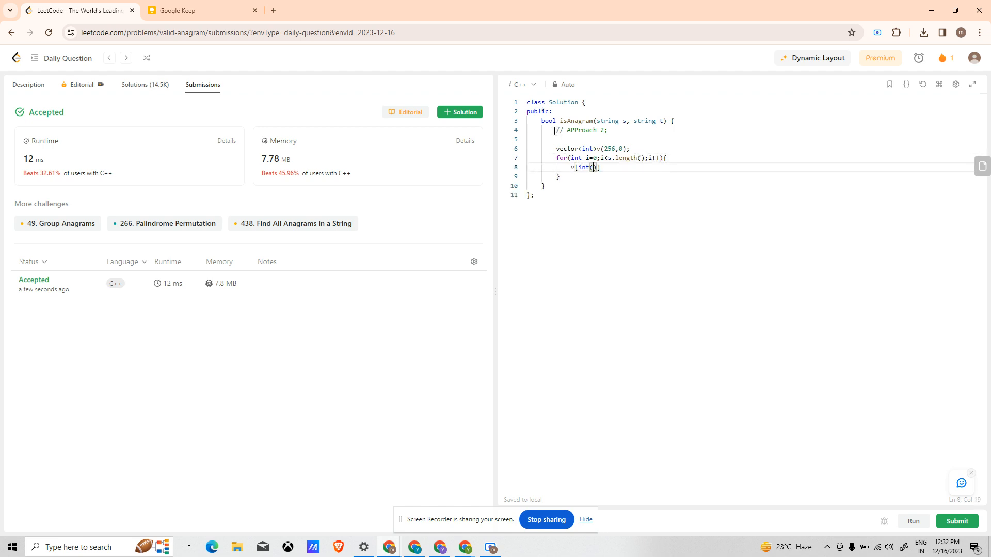
pyautogui.write('s[i]')
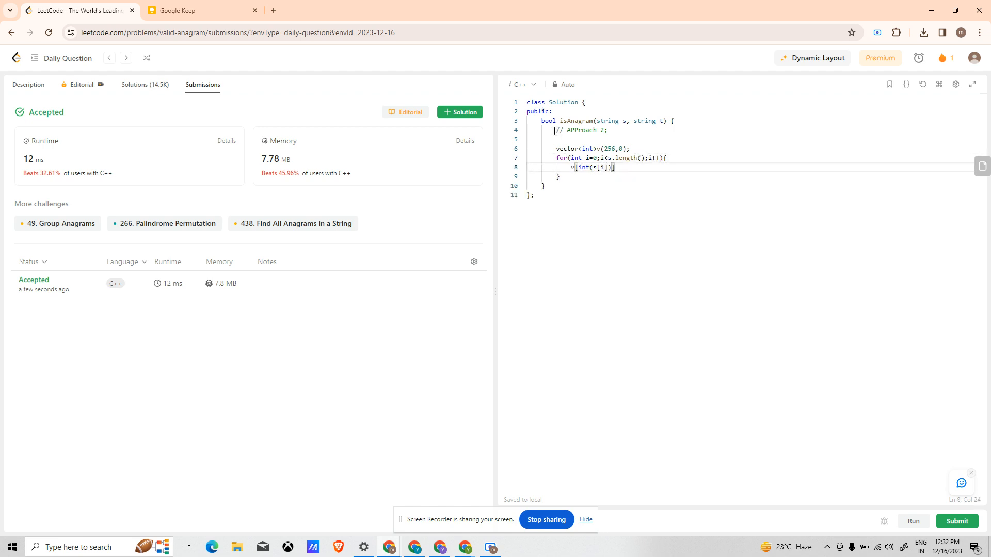
pyautogui.write('++;')
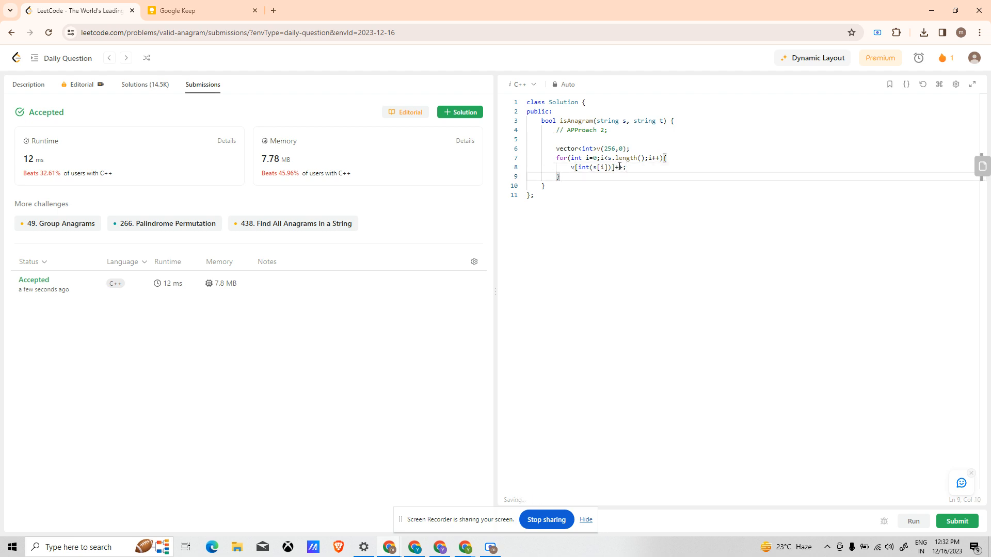
pyautogui.press('Enter')
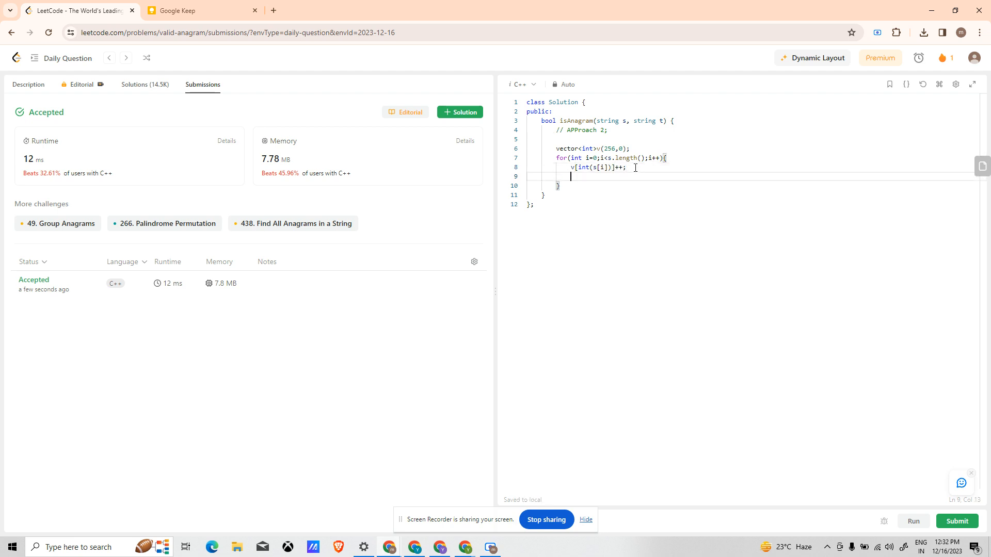
pyautogui.write('v[]')
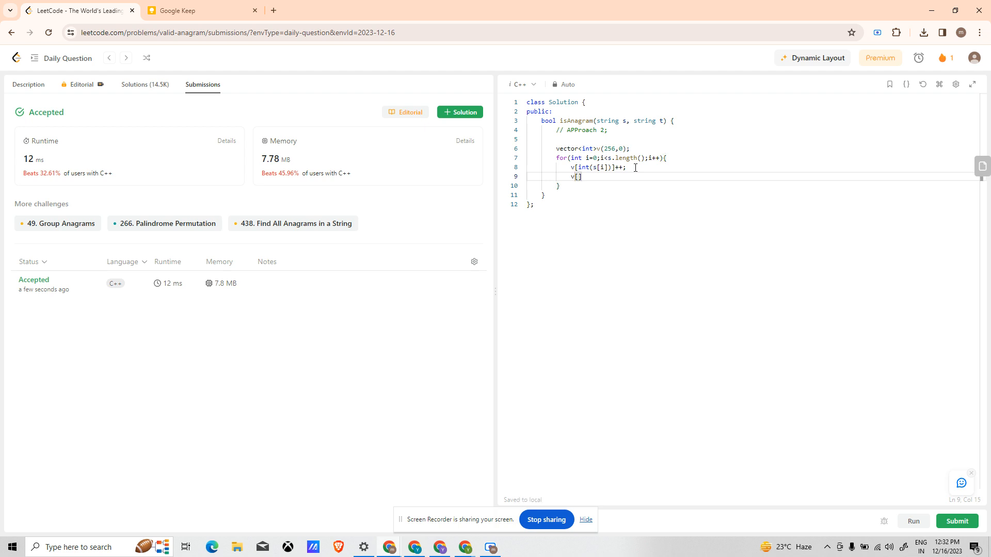
pyautogui.write('int(s[i])')
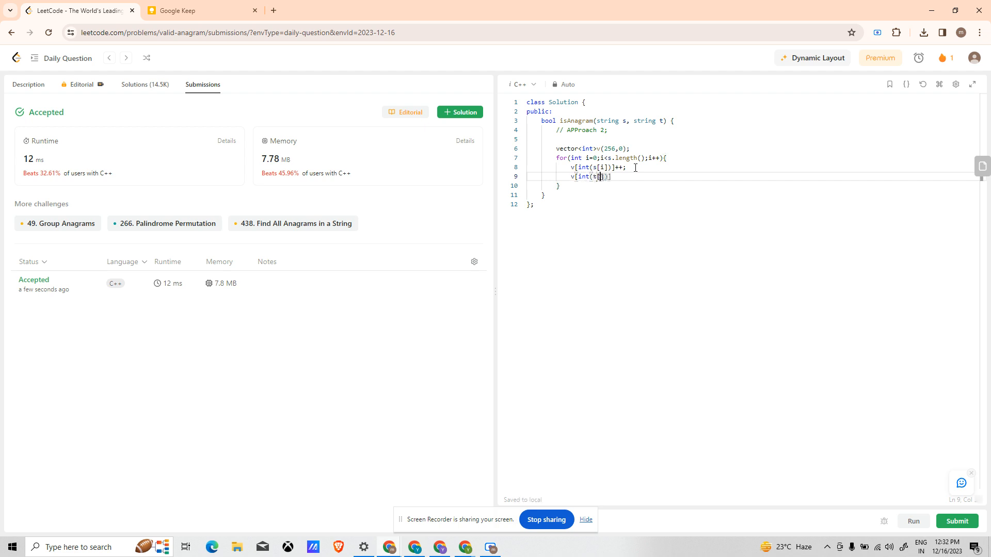
pyautogui.write(']--;')
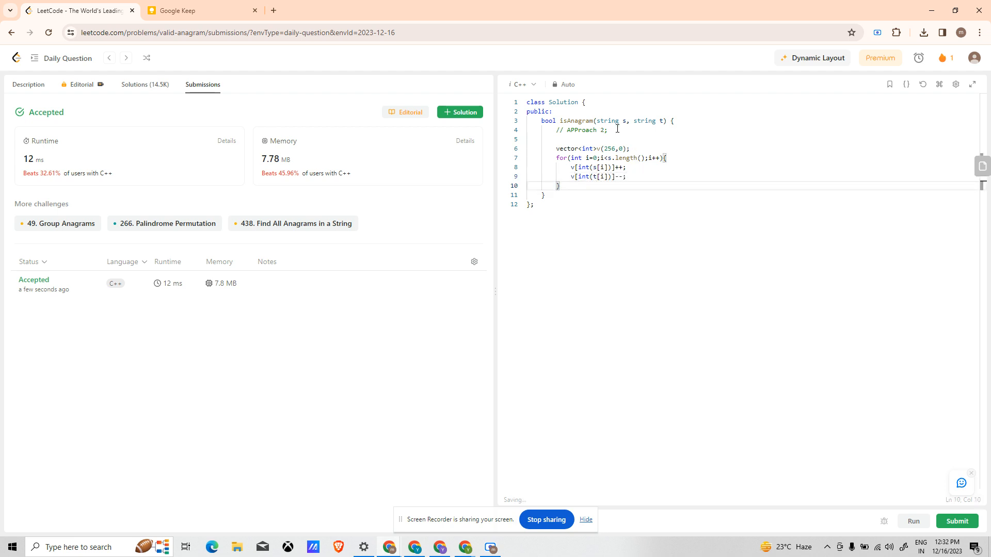
pyautogui.press('Enter')
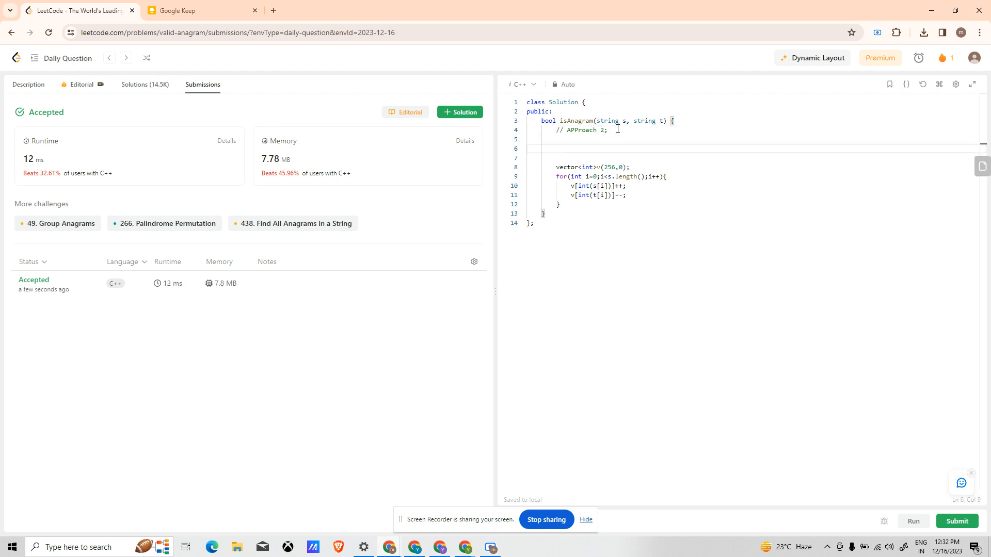
# Add a check returning false when s.length() != t.length()
pyautogui.write('if(s.length()')
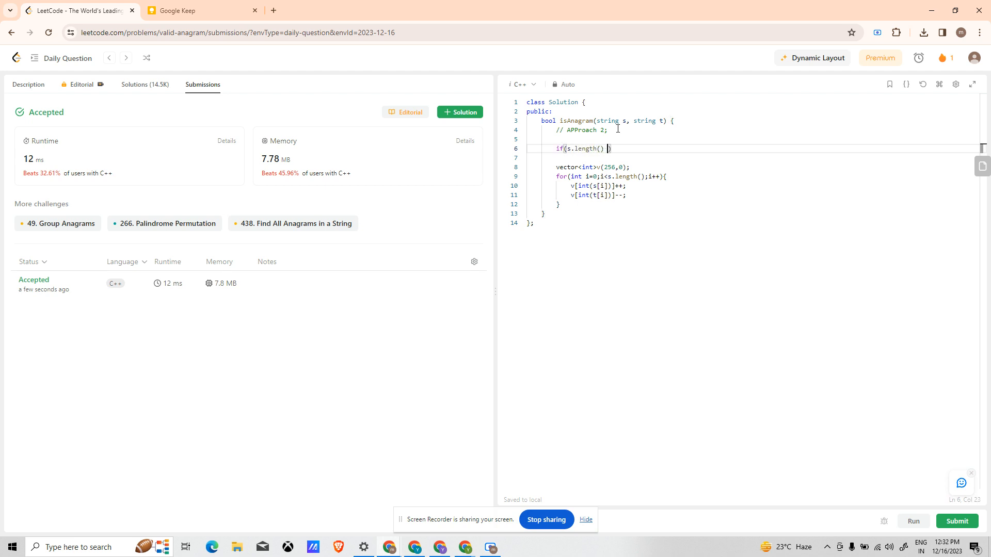
pyautogui.write('!= t.length(')
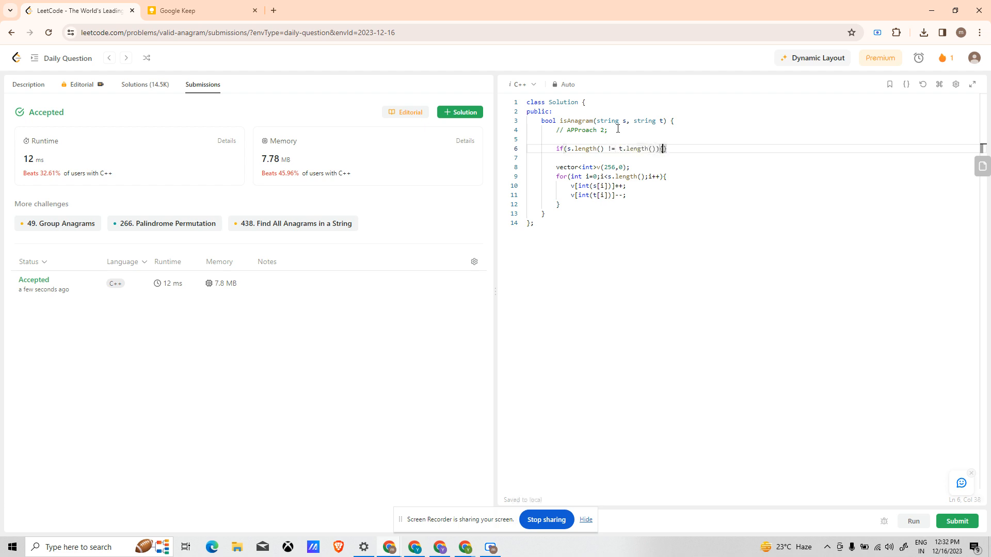
pyautogui.write('return false;')
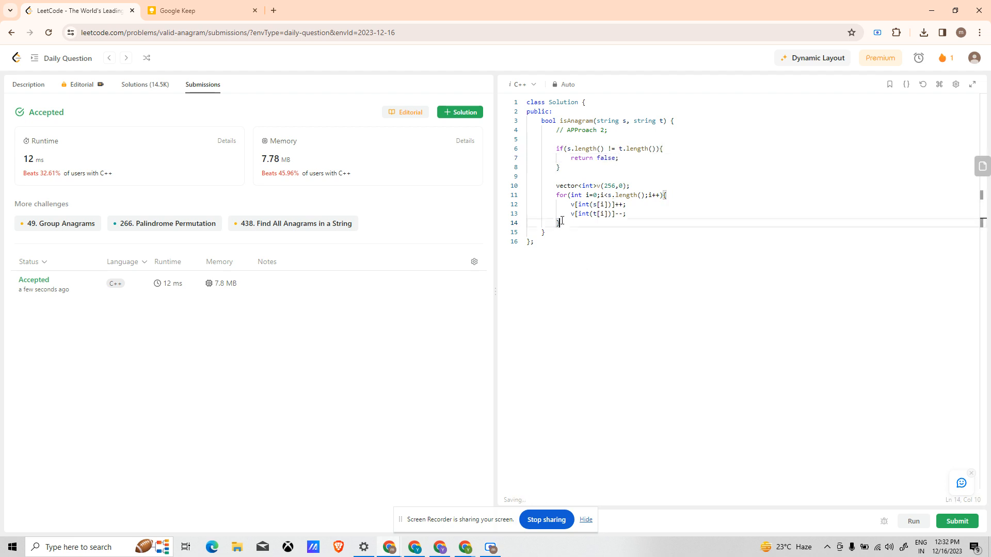
# Loop over v with auto it, return false if it != 0, otherwise return true
pyautogui.write('for(')
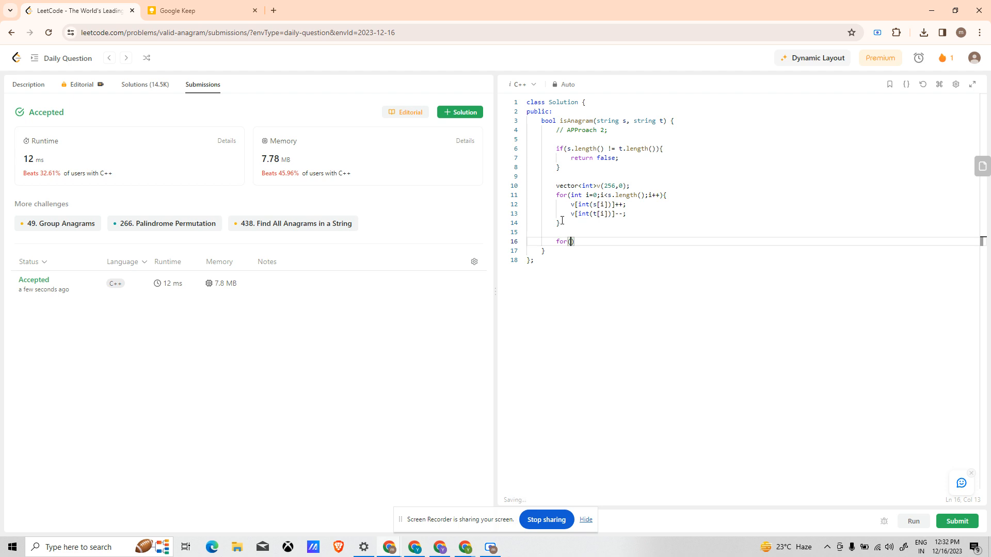
pyautogui.write('int')
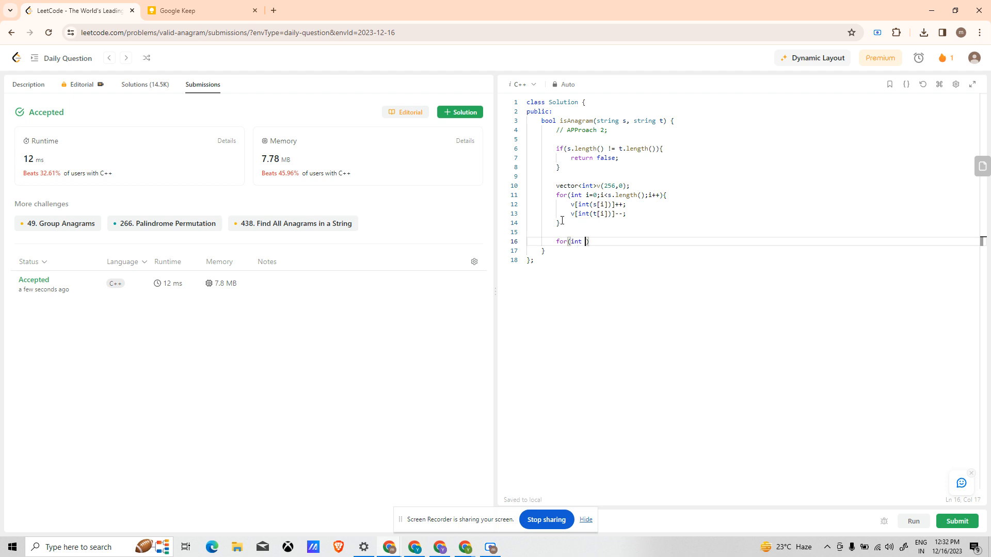
pyautogui.write('auto it')
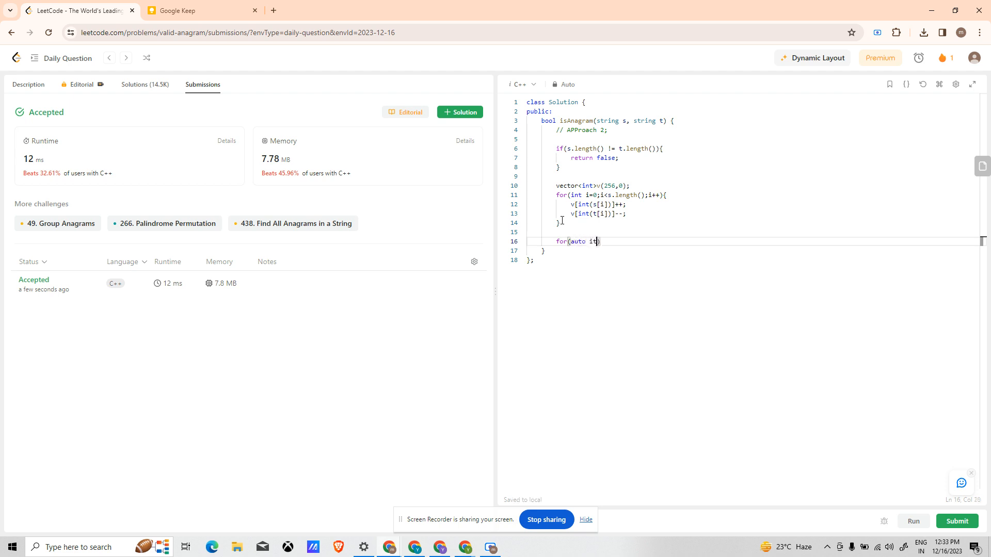
pyautogui.write(':v){')
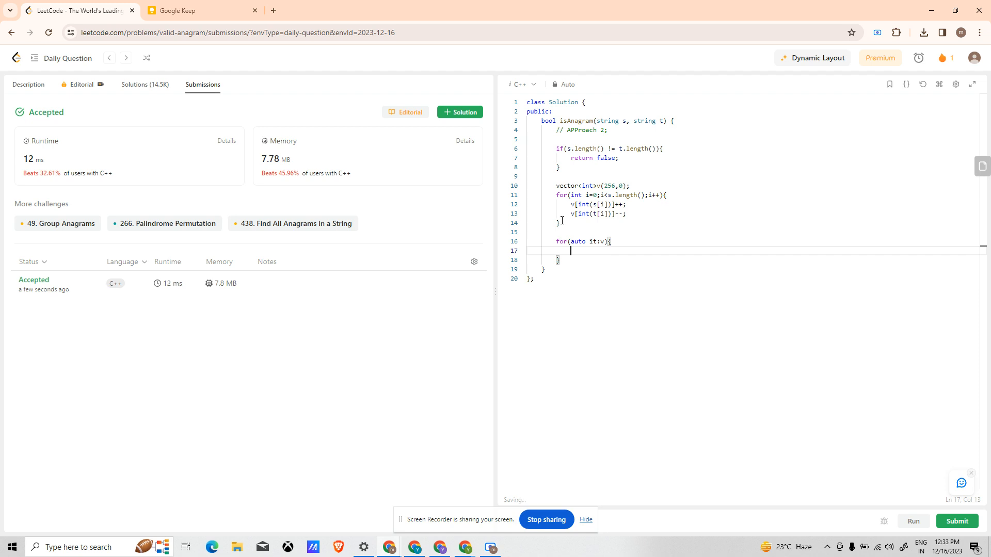
pyautogui.write('if')
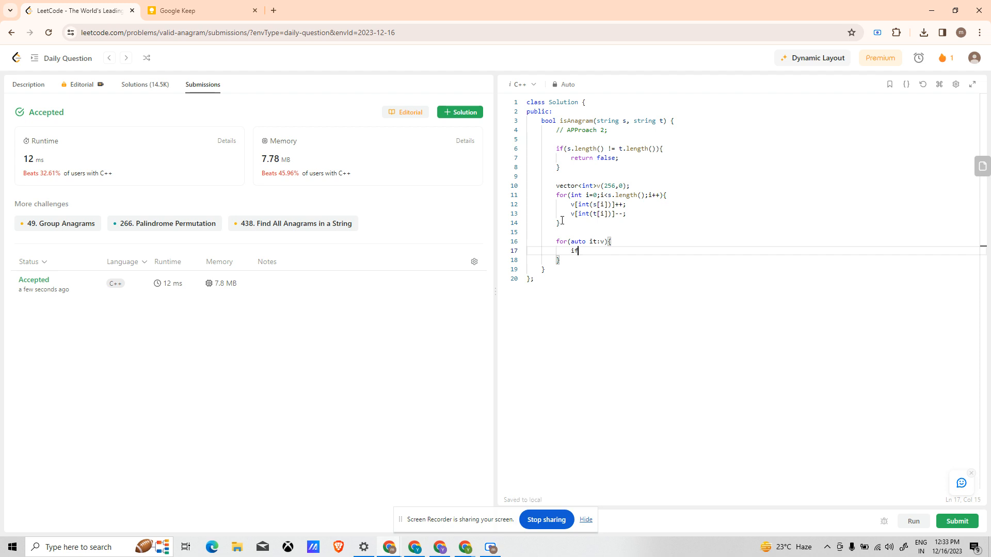
pyautogui.write('(it)')
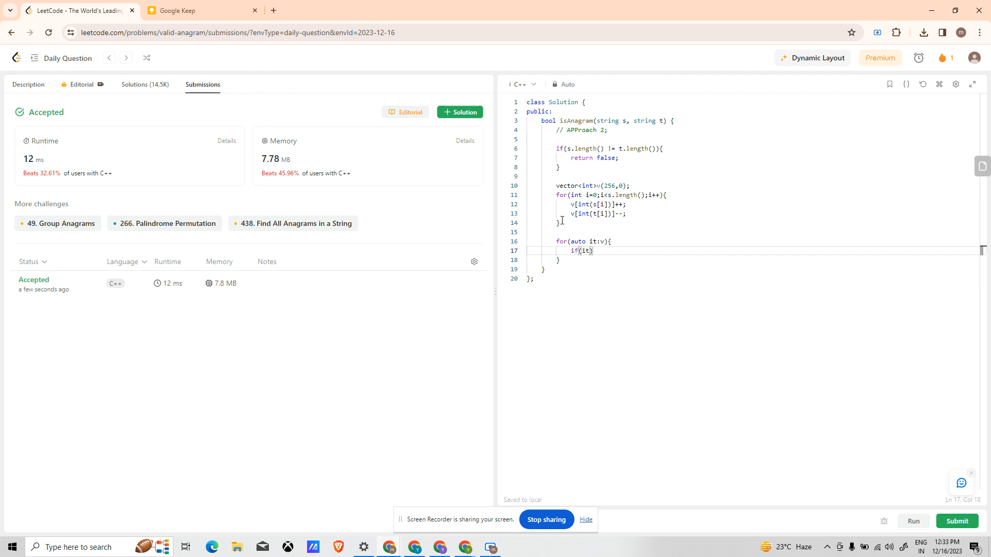
pyautogui.write('!=0')
pyautogui.write('retur')
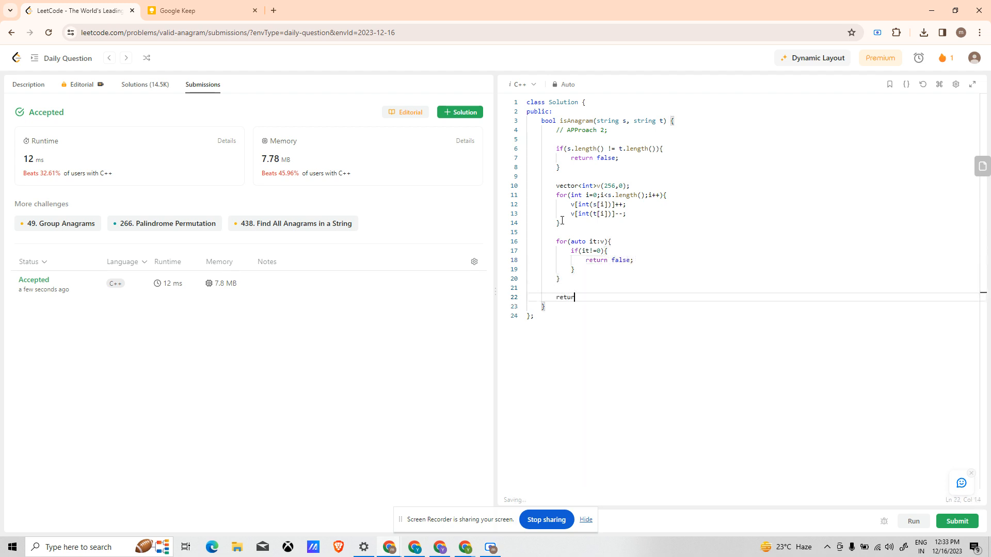
pyautogui.write('true;')
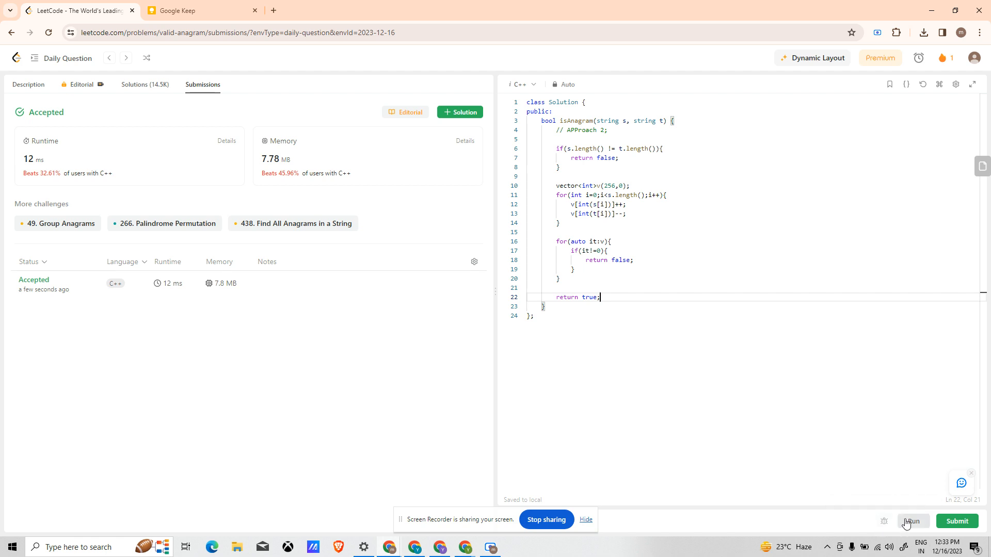
# Run the count-vector solution on the examples and submit it, getting Accepted at 7 ms
pyautogui.click(911, 521)
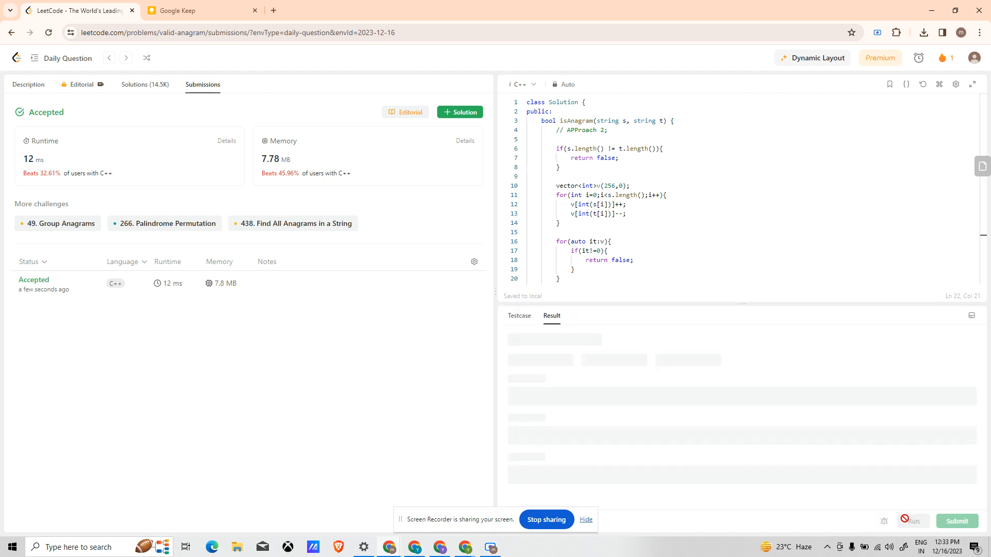
pyautogui.click(913, 520)
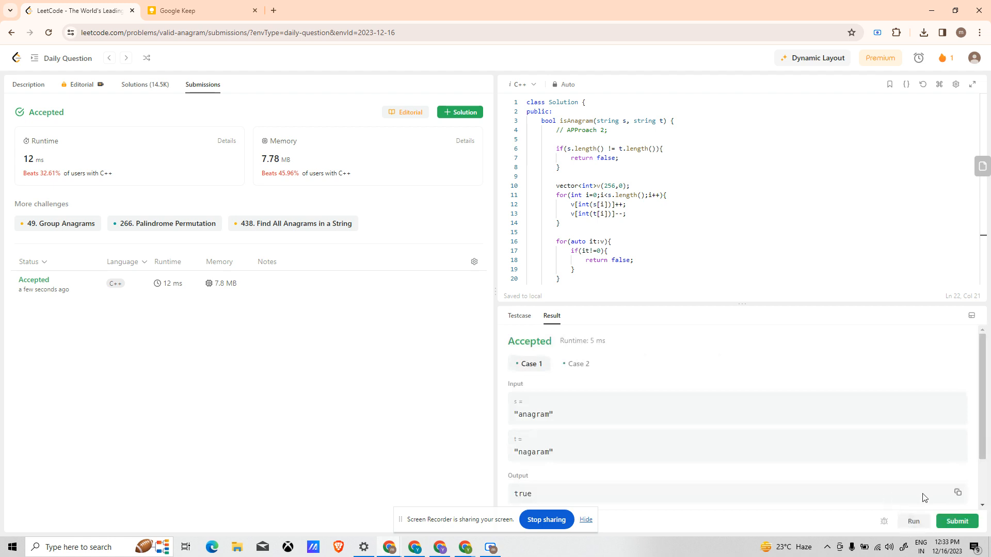
pyautogui.click(956, 521)
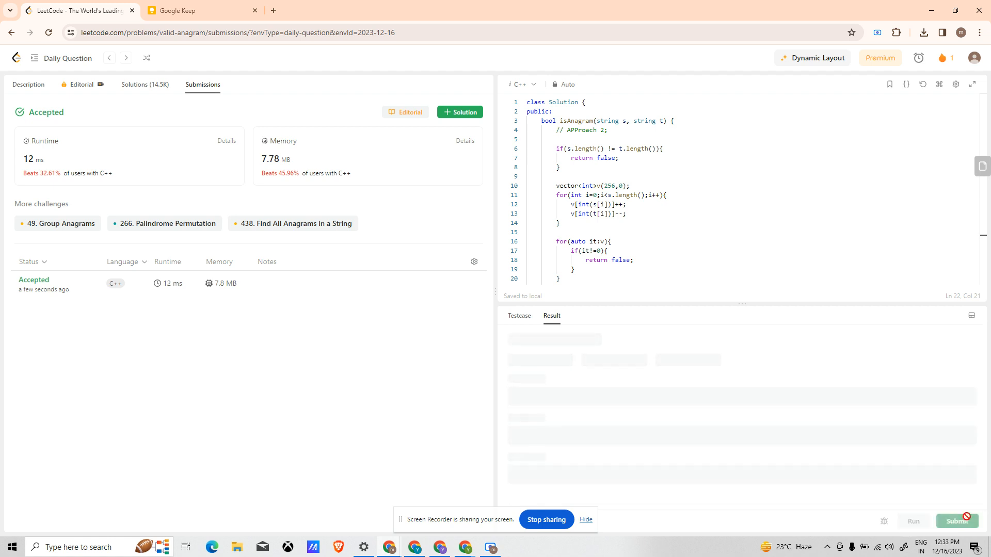
pyautogui.click(956, 521)
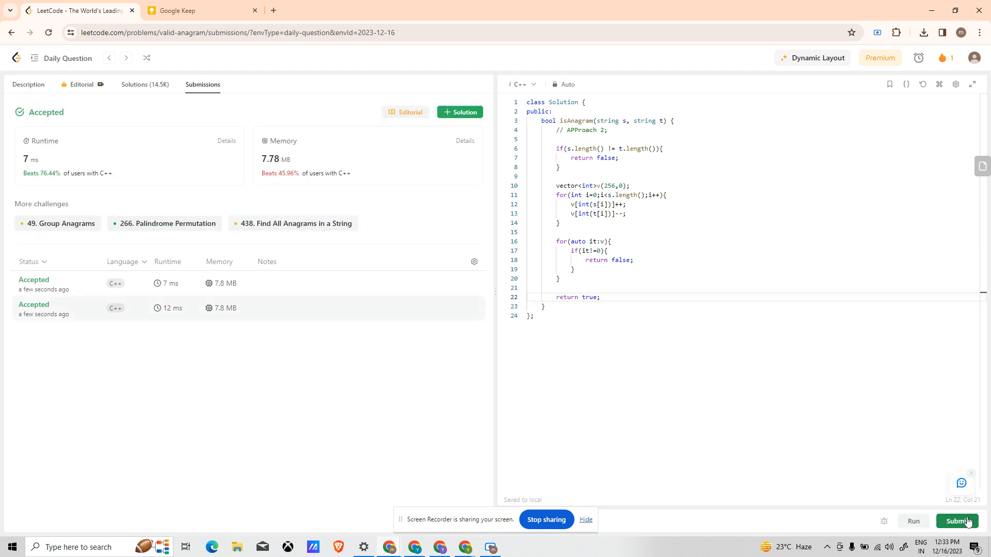
pyautogui.moveTo(566, 507)
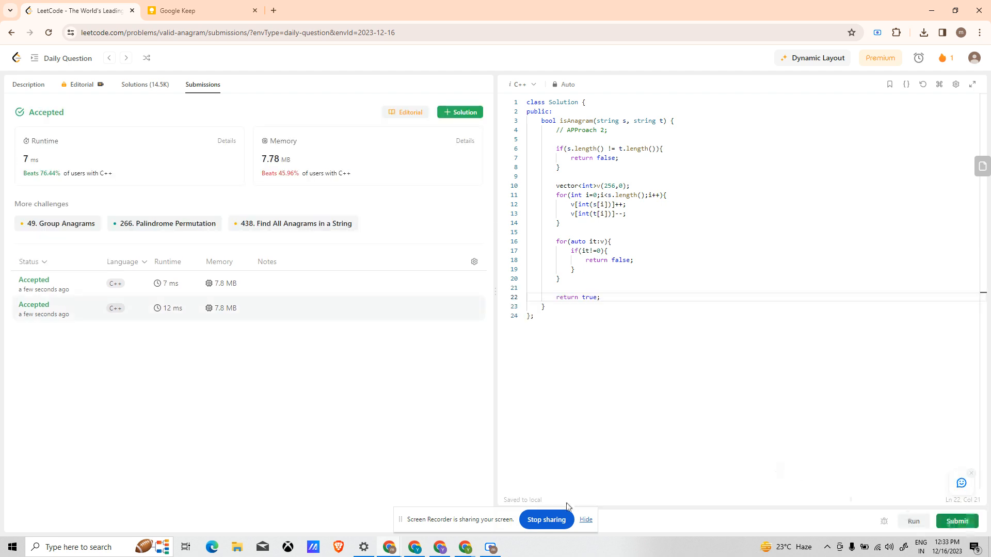